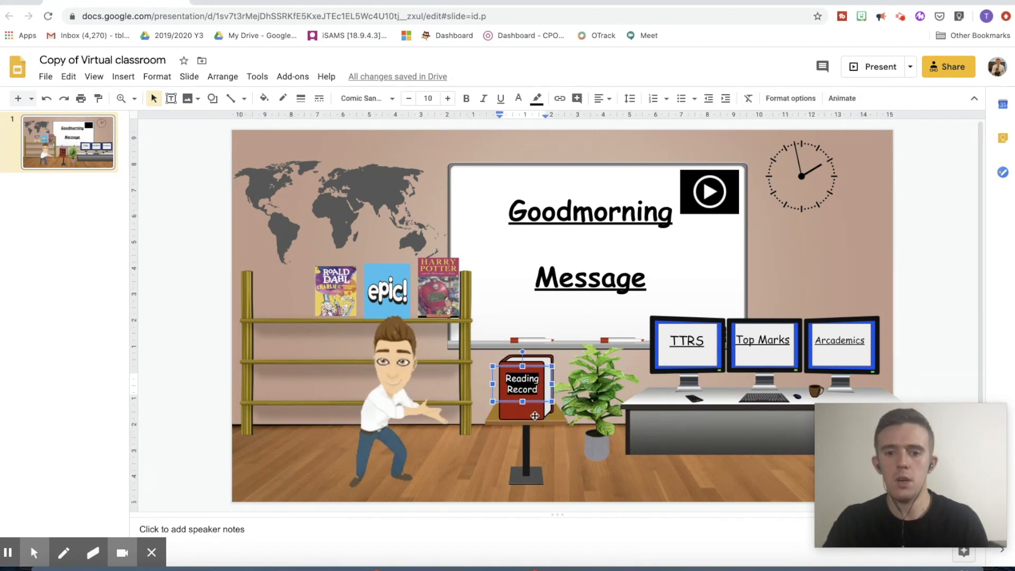
Follow the padlet.com link attached to the Reading Record book image on the slide.
{"action": "left_click", "coordinate": [522, 388]}
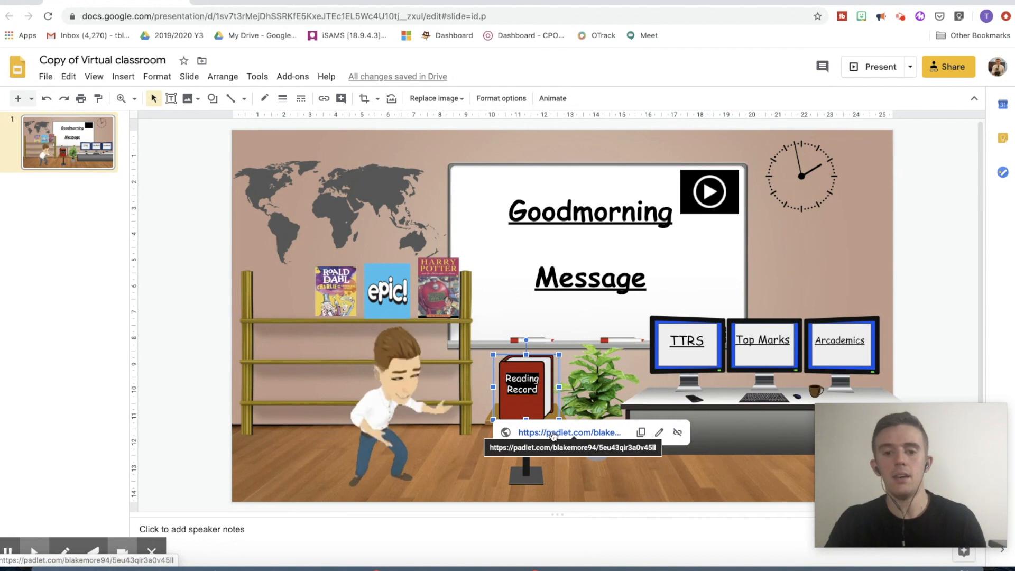
{"action": "left_click", "coordinate": [555, 431]}
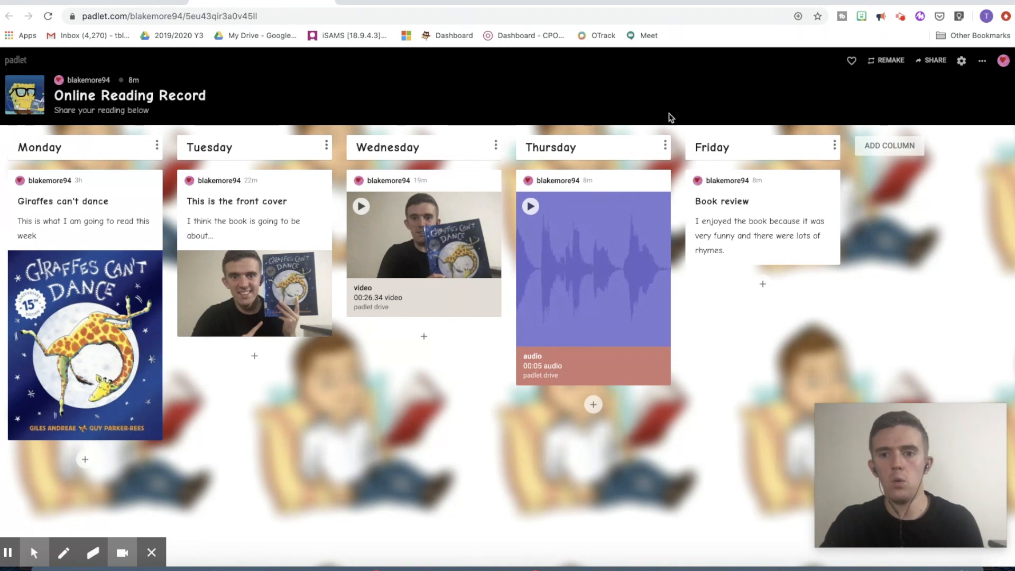
{"action": "mouse_move", "coordinate": [161, 281]}
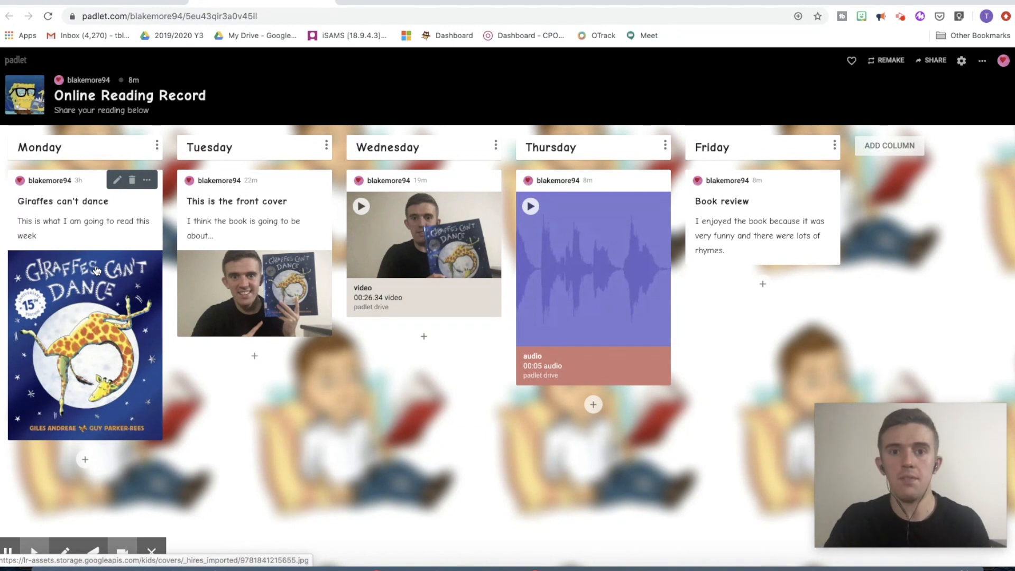
{"action": "mouse_move", "coordinate": [86, 319]}
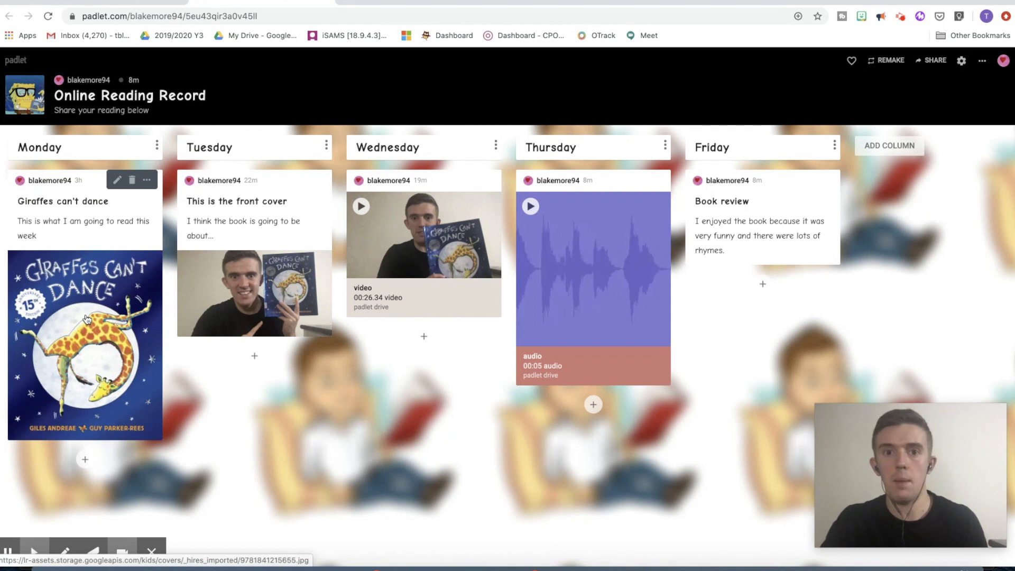
{"action": "mouse_move", "coordinate": [260, 309]}
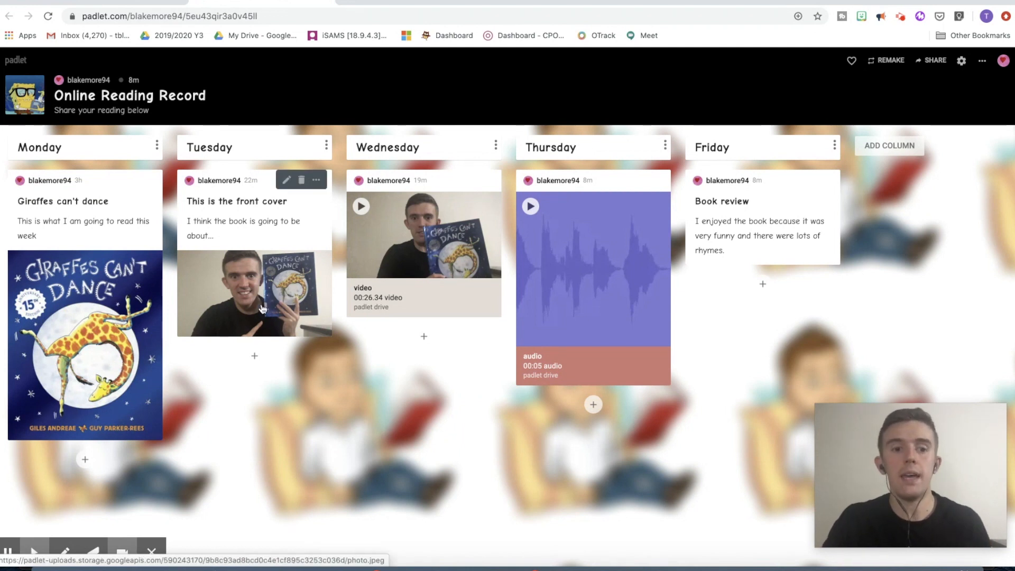
{"action": "mouse_move", "coordinate": [254, 311]}
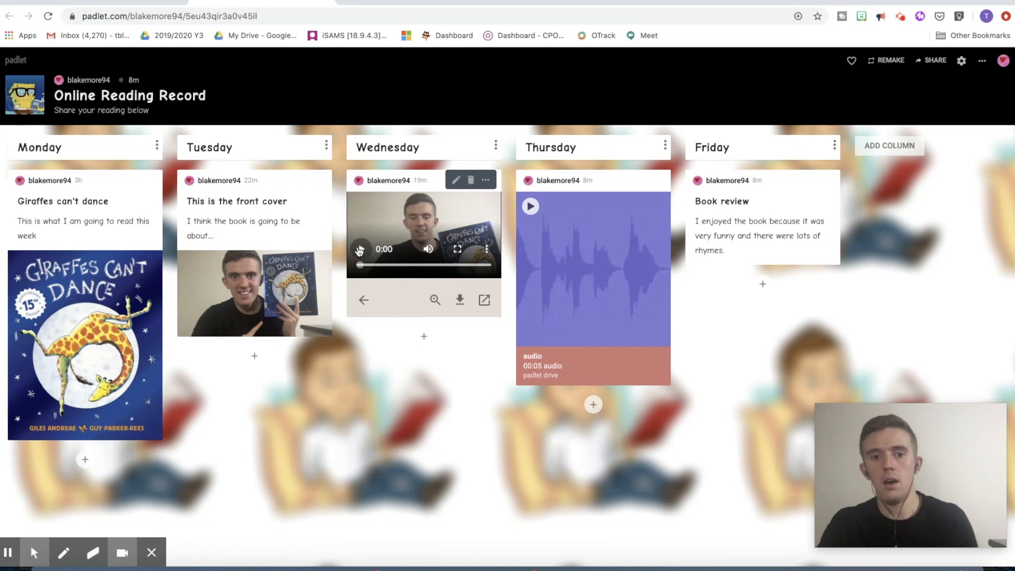
Play the video post in the example board's Wednesday column.
{"action": "left_click", "coordinate": [360, 248]}
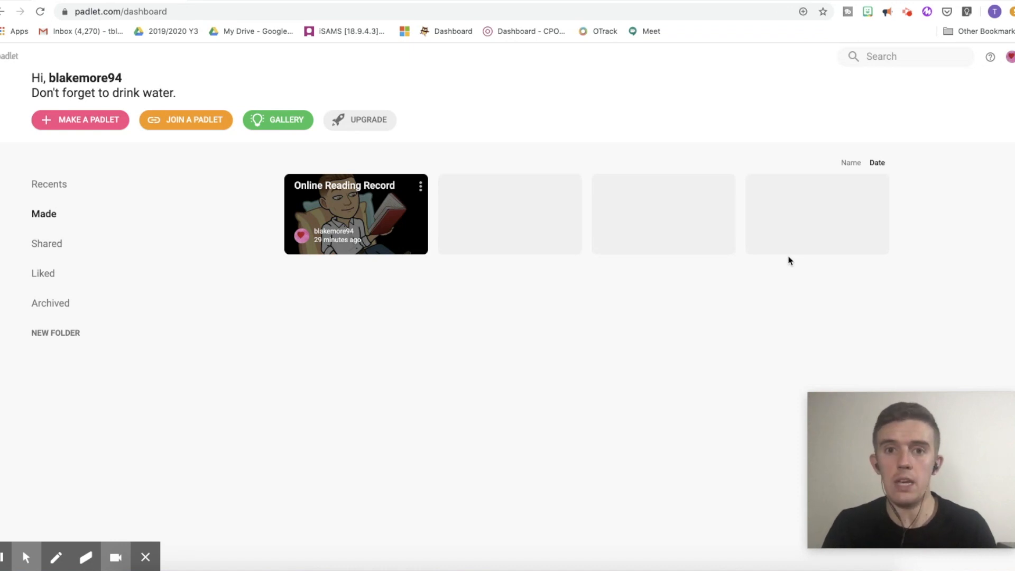
{"action": "mouse_move", "coordinate": [630, 258]}
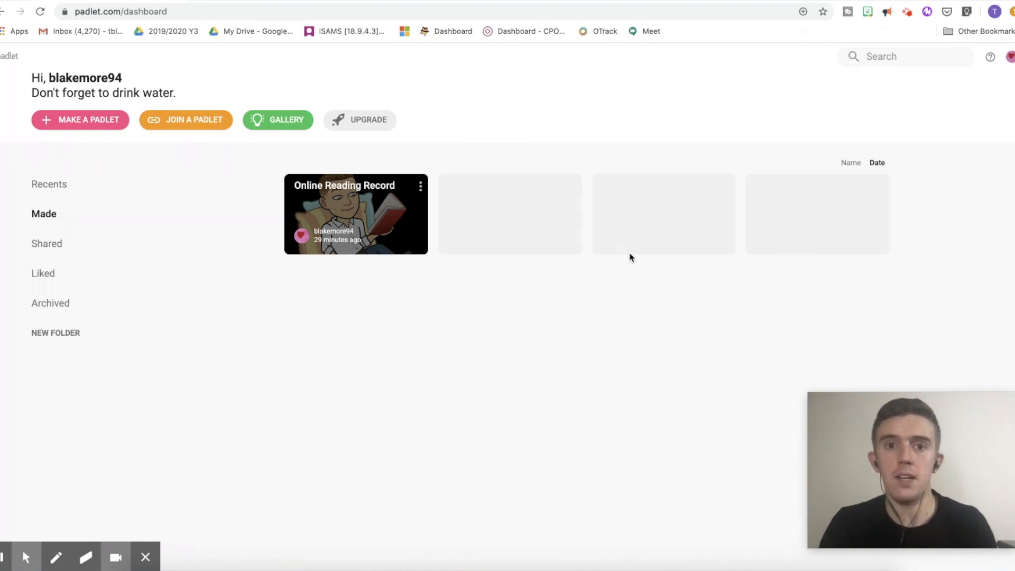
{"action": "mouse_move", "coordinate": [748, 230]}
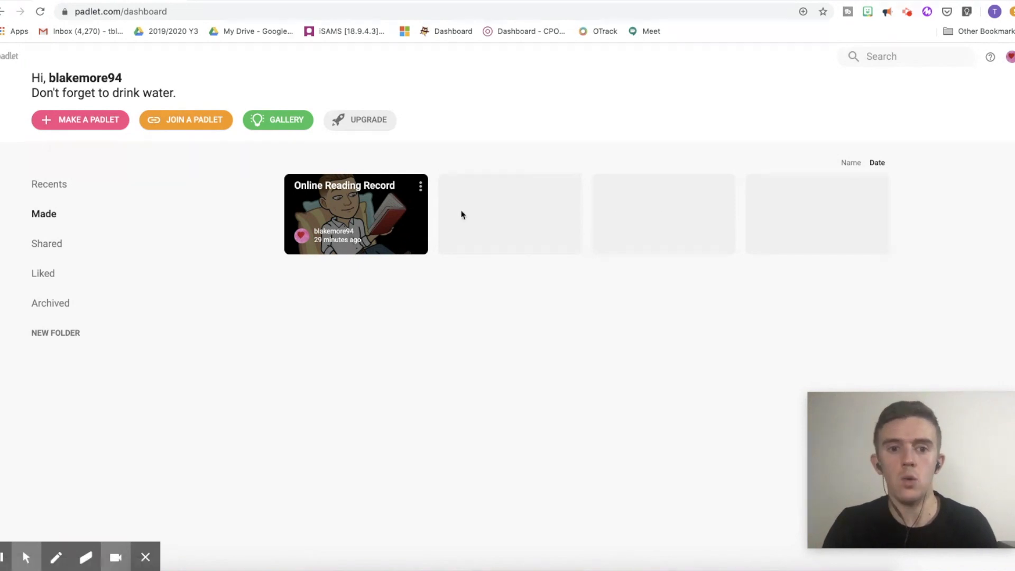
{"action": "mouse_move", "coordinate": [108, 218]}
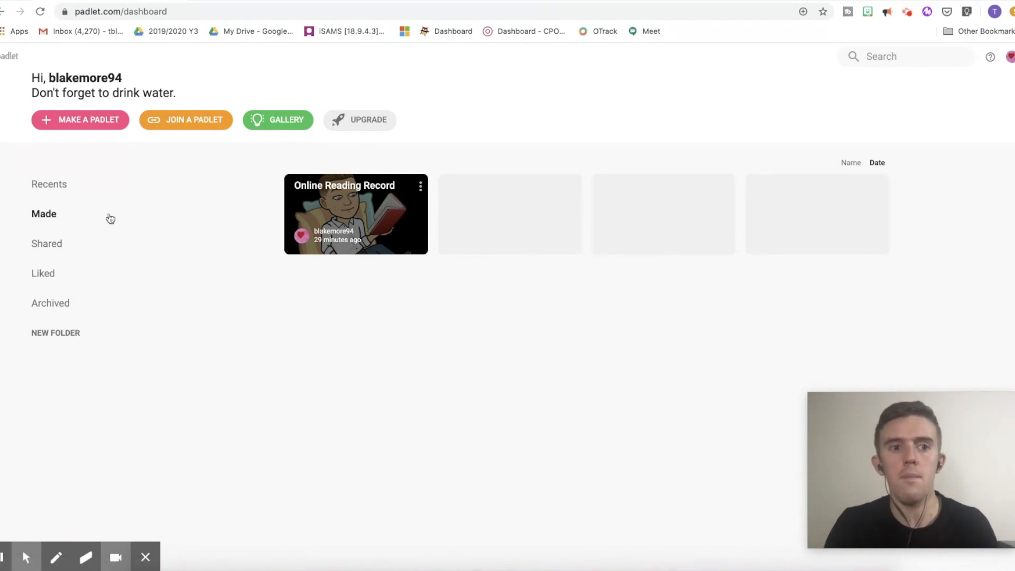
{"action": "mouse_move", "coordinate": [145, 158]}
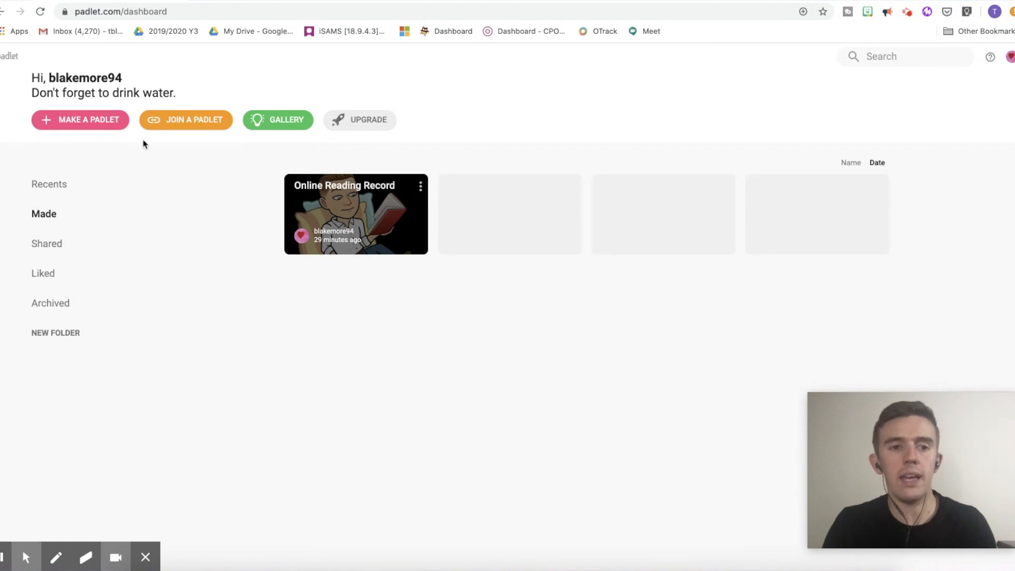
{"action": "mouse_move", "coordinate": [148, 144]}
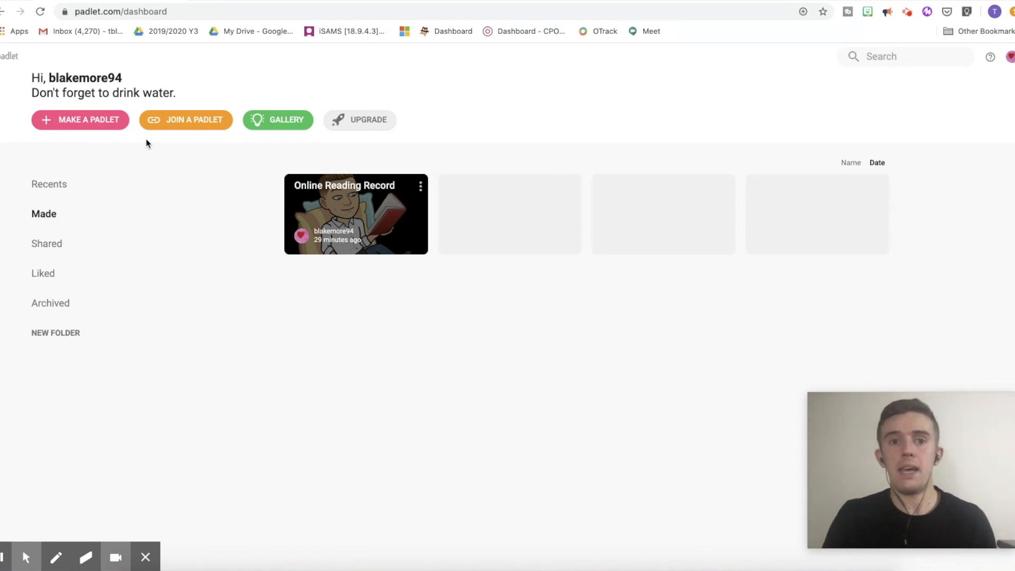
Start making a new padlet from the dashboard.
{"action": "left_click", "coordinate": [80, 119]}
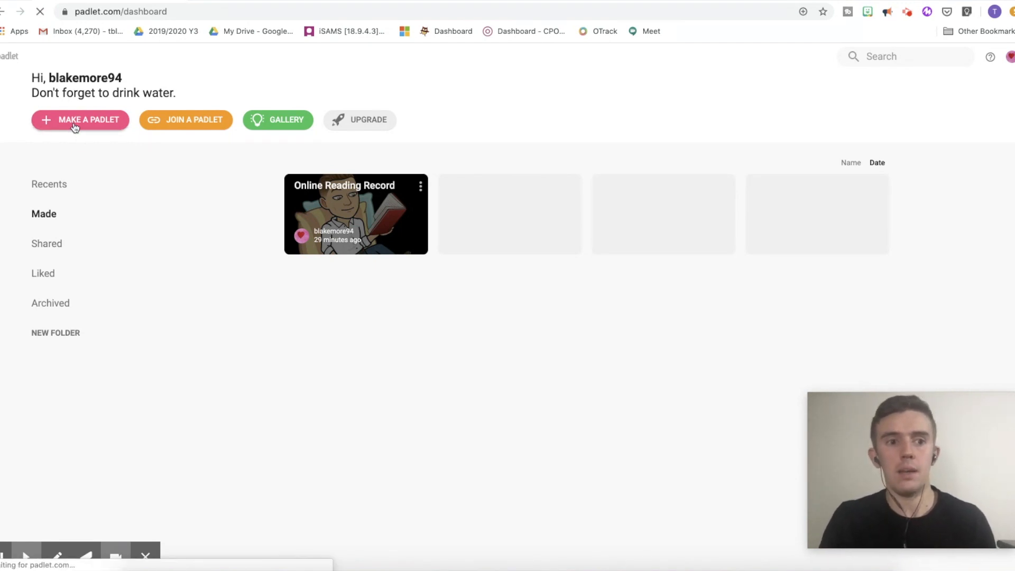
Choose the Shelf layout, creating a blank padlet titled 'My fierce padlet'.
{"action": "left_click", "coordinate": [80, 120]}
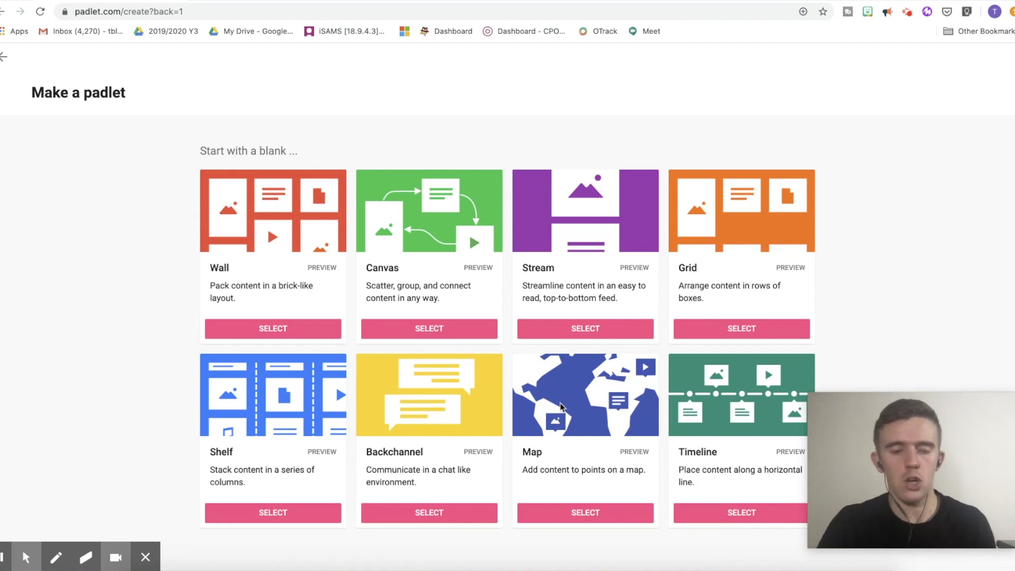
{"action": "mouse_move", "coordinate": [272, 437]}
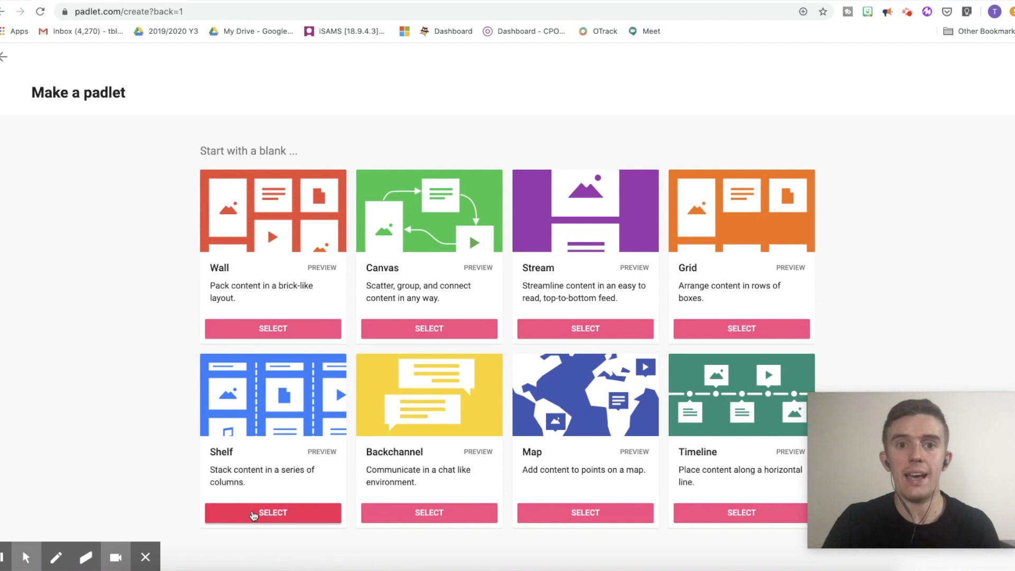
{"action": "left_click", "coordinate": [273, 513]}
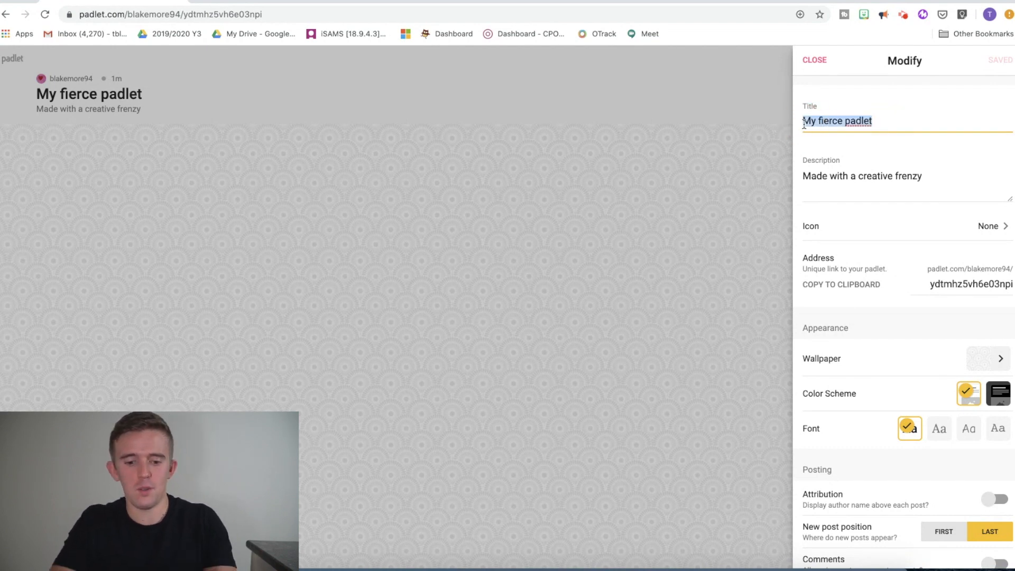
Title the padlet 'Reading record' and describe it as 'read under here'.
{"action": "type", "text": "Reading"}
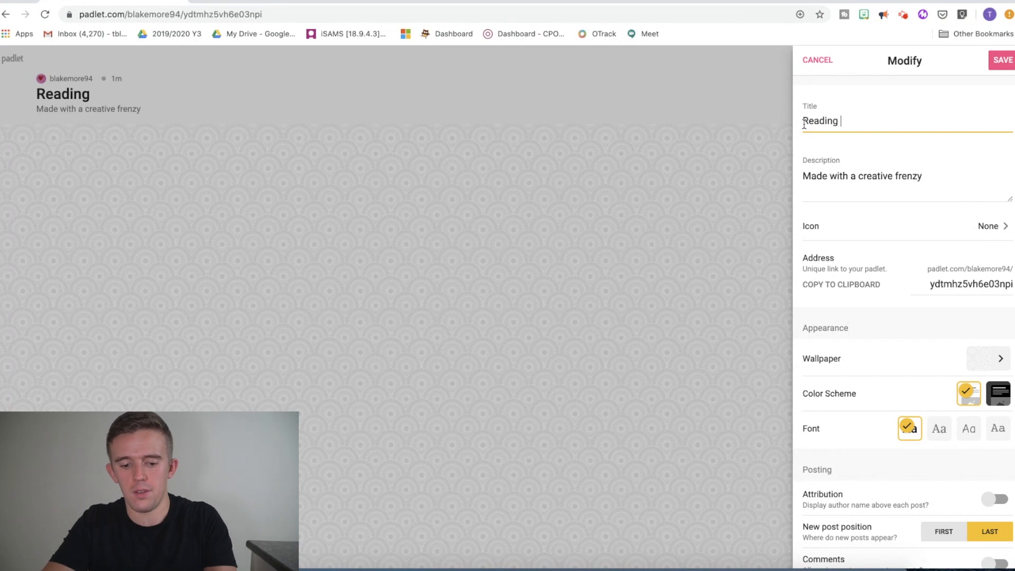
{"action": "type", "text": "record"}
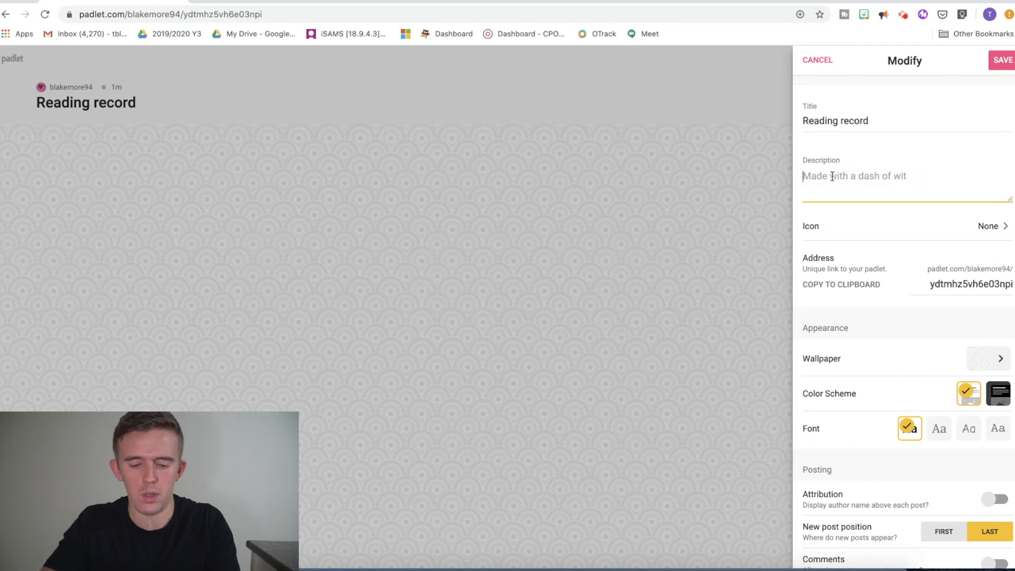
{"action": "type", "text": "red"}
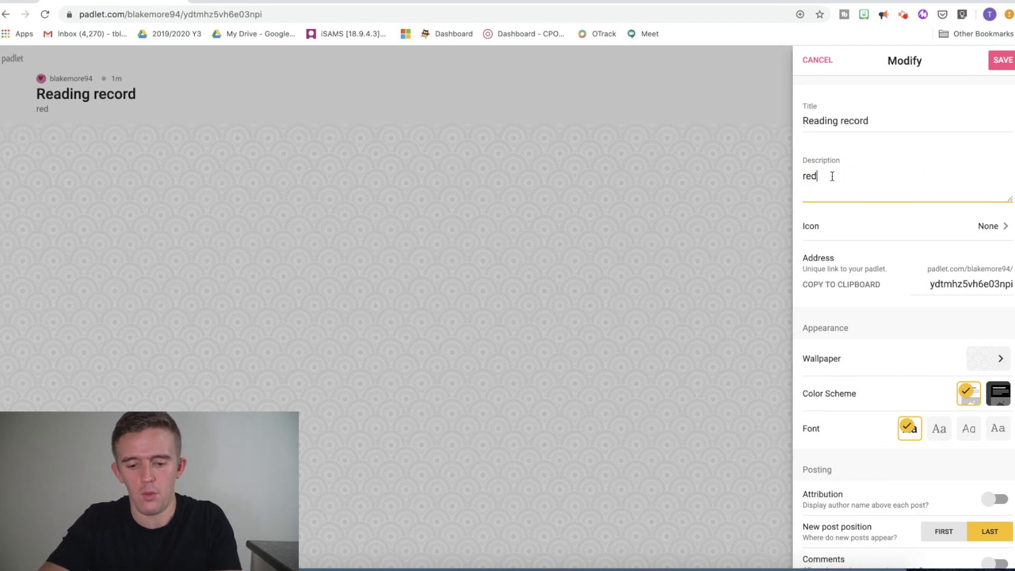
{"action": "type", "text": "read under here"}
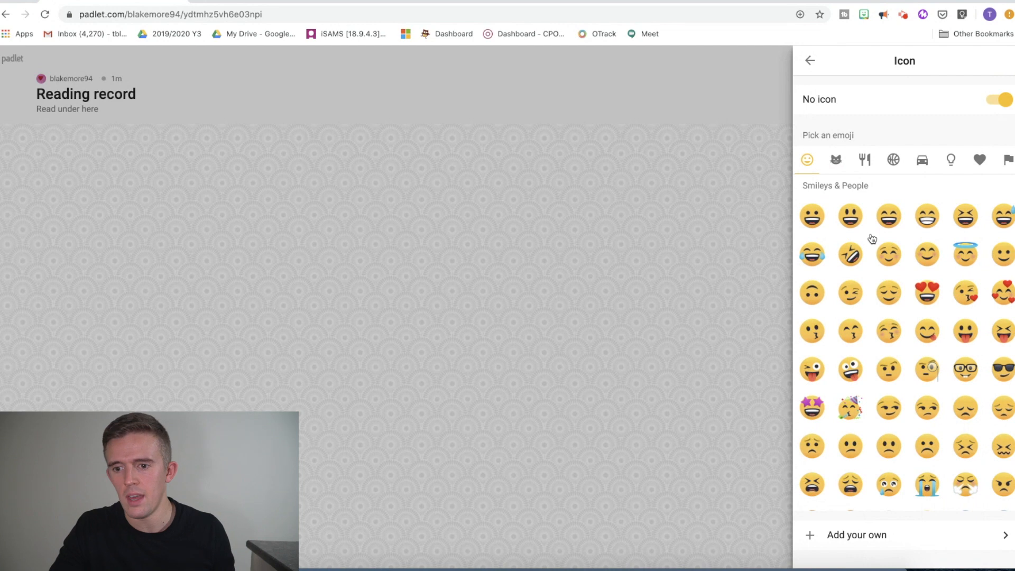
{"action": "mouse_move", "coordinate": [872, 254]}
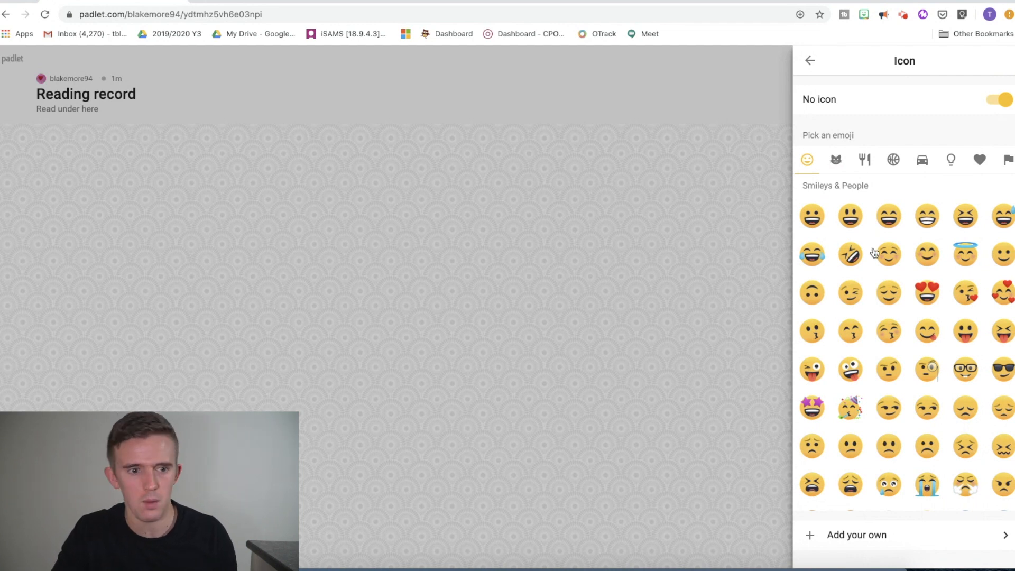
Search online images, switch to GIFs and set a reading-cat GIF as the board icon.
{"action": "scroll", "scroll_direction": "down", "scroll_amount": 3}
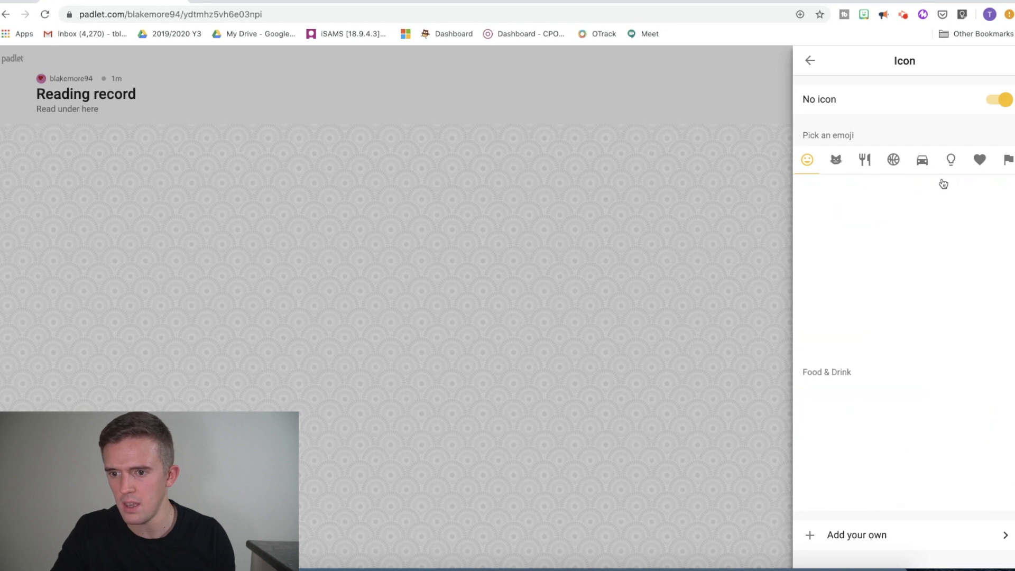
{"action": "left_click", "coordinate": [923, 160]}
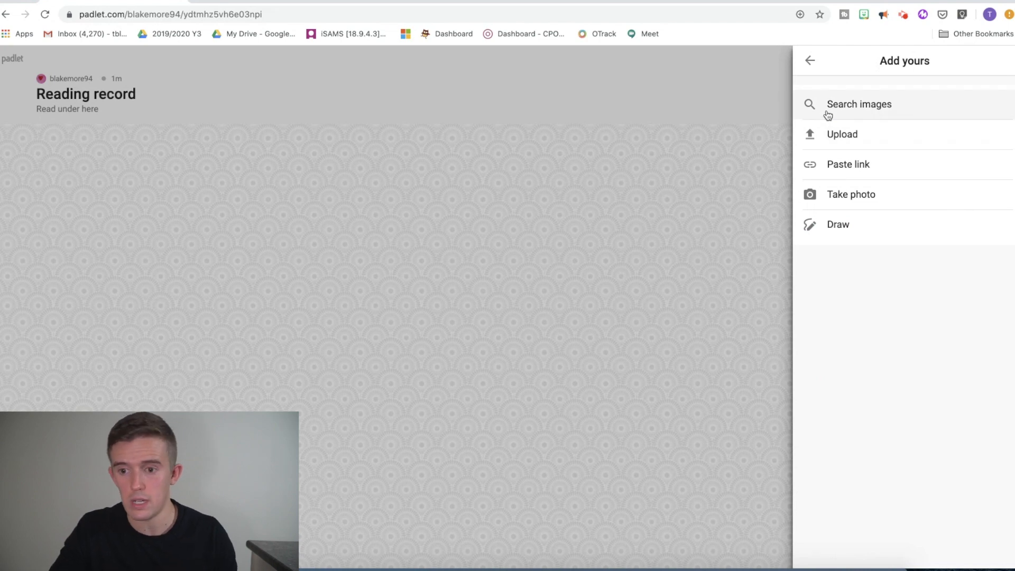
{"action": "left_click", "coordinate": [859, 104]}
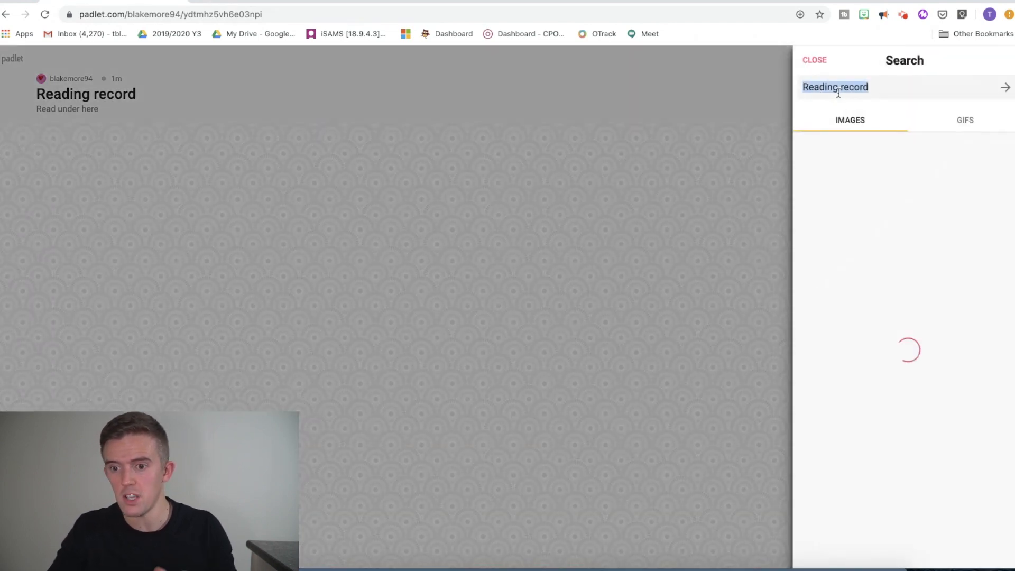
{"action": "type", "text": "boo"}
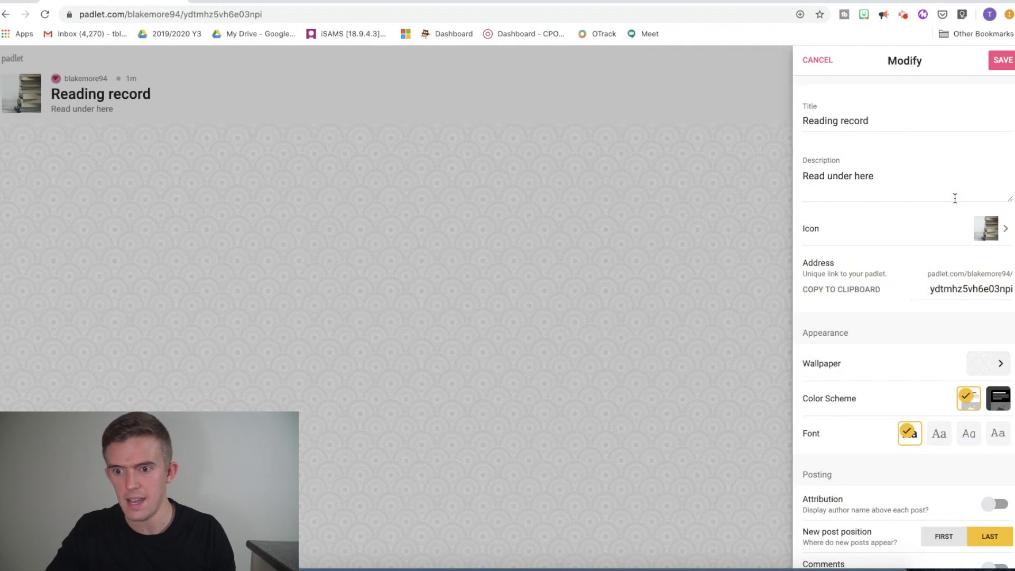
{"action": "left_click", "coordinate": [992, 229]}
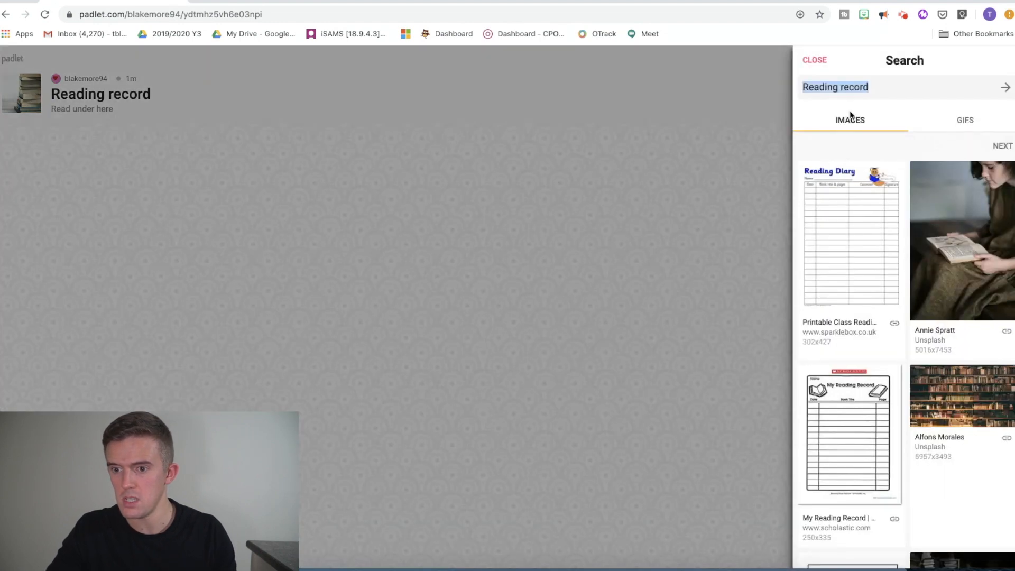
{"action": "left_click", "coordinate": [964, 119]}
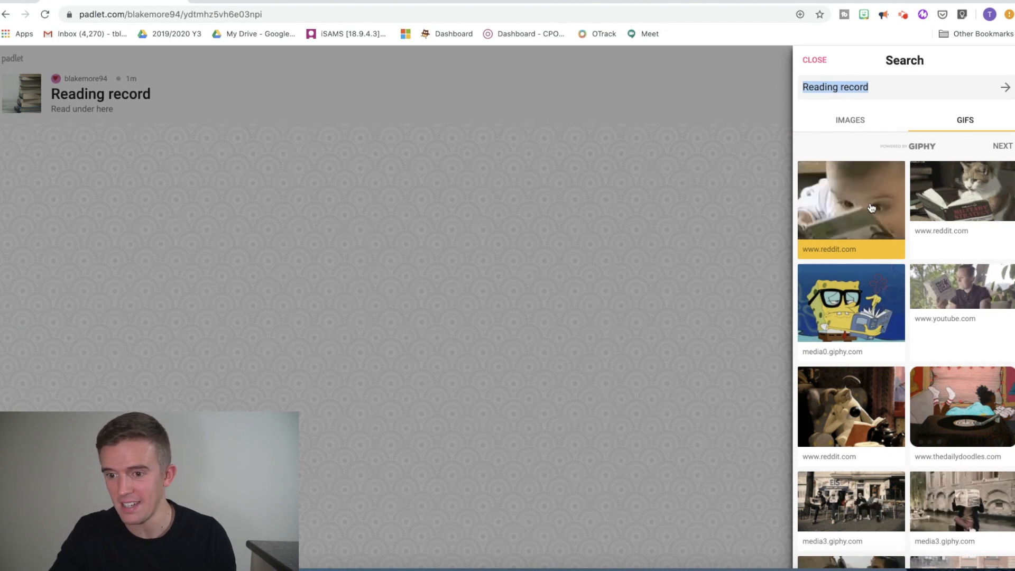
{"action": "scroll", "scroll_direction": "down", "scroll_amount": 3}
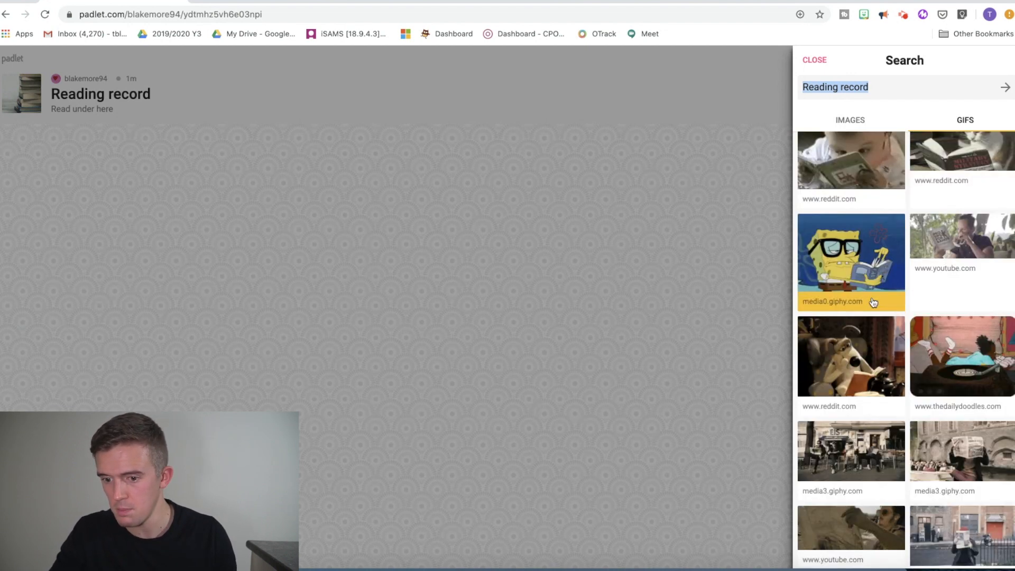
{"action": "left_click", "coordinate": [965, 119]}
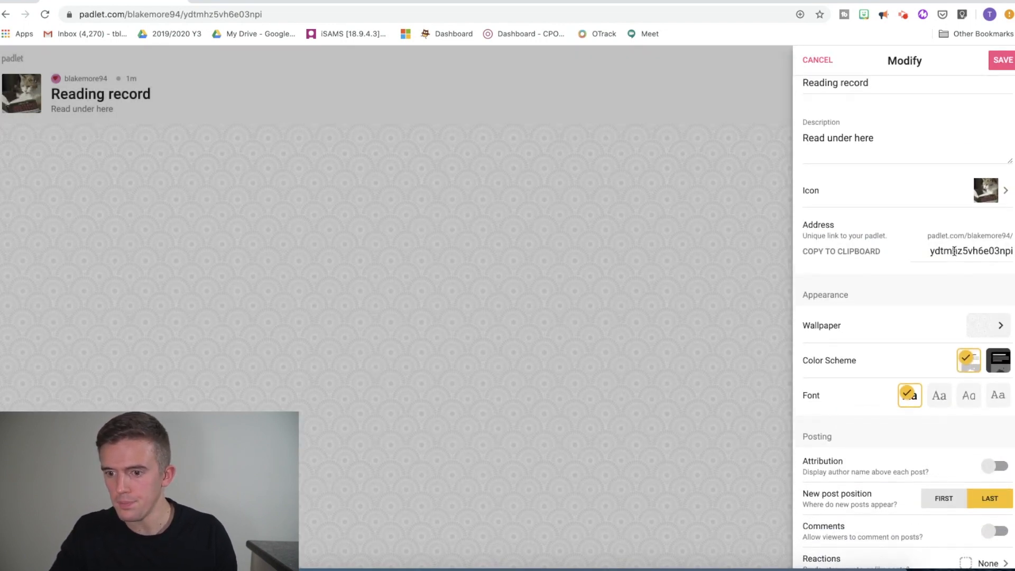
Try a solid mustard-yellow wallpaper and browse the picture wallpapers.
{"action": "left_click", "coordinate": [905, 325]}
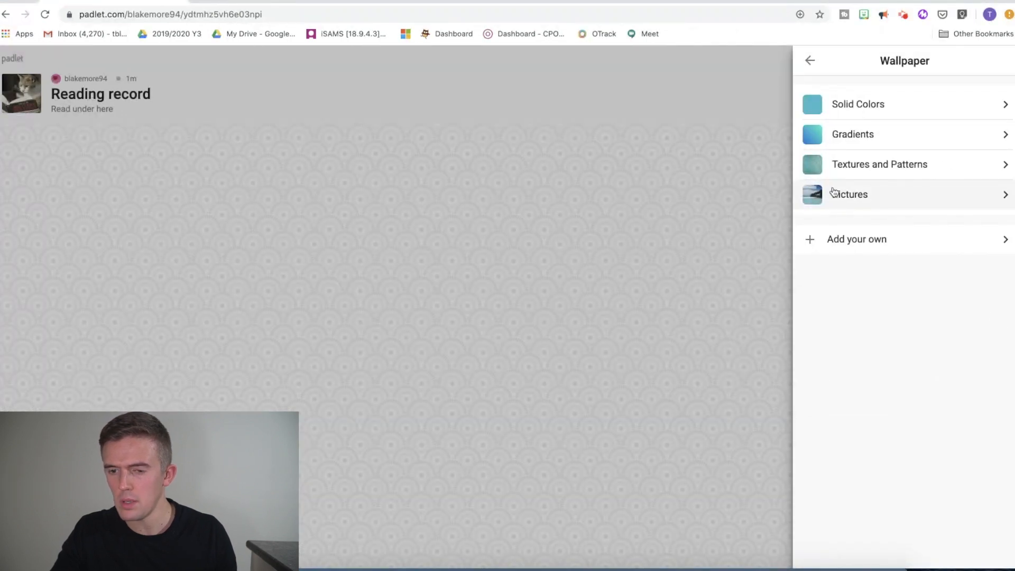
{"action": "left_click", "coordinate": [858, 104]}
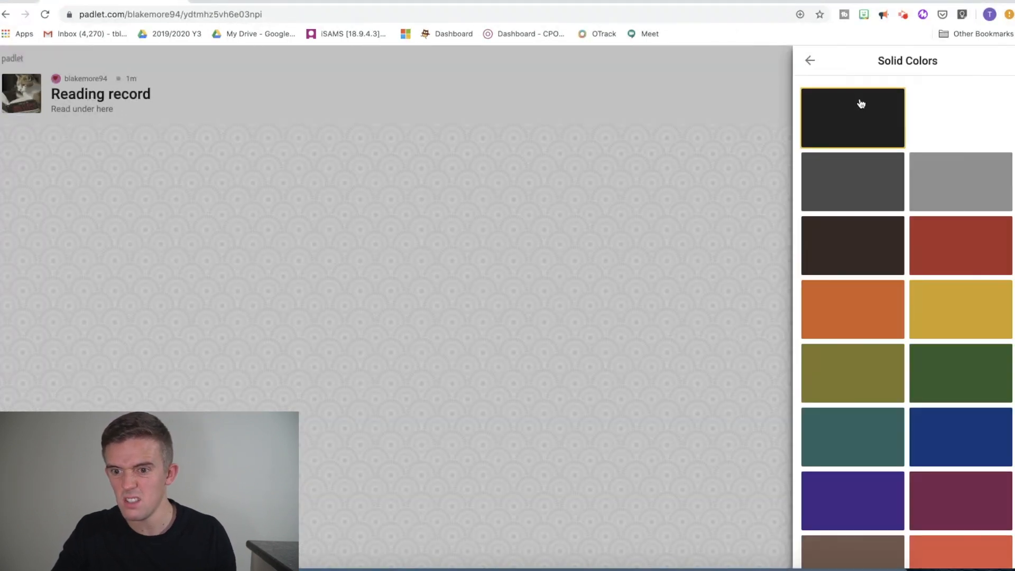
{"action": "left_click", "coordinate": [961, 308]}
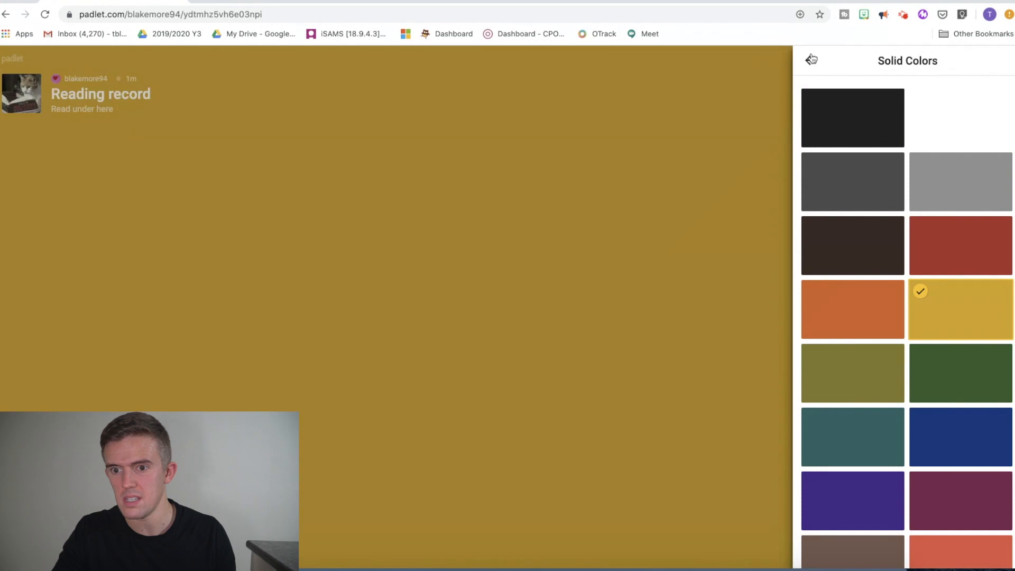
{"action": "left_click", "coordinate": [810, 60]}
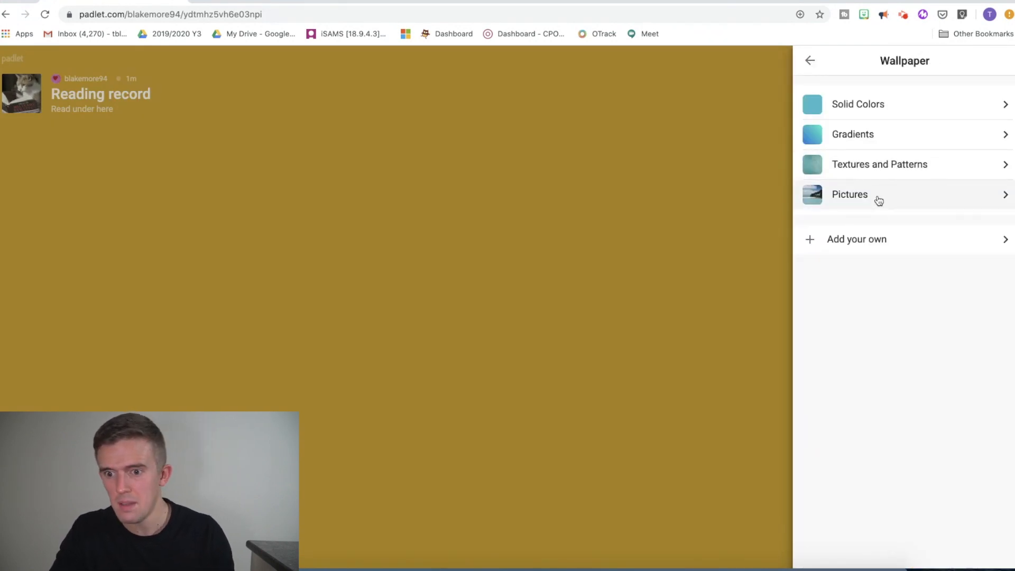
{"action": "left_click", "coordinate": [850, 194]}
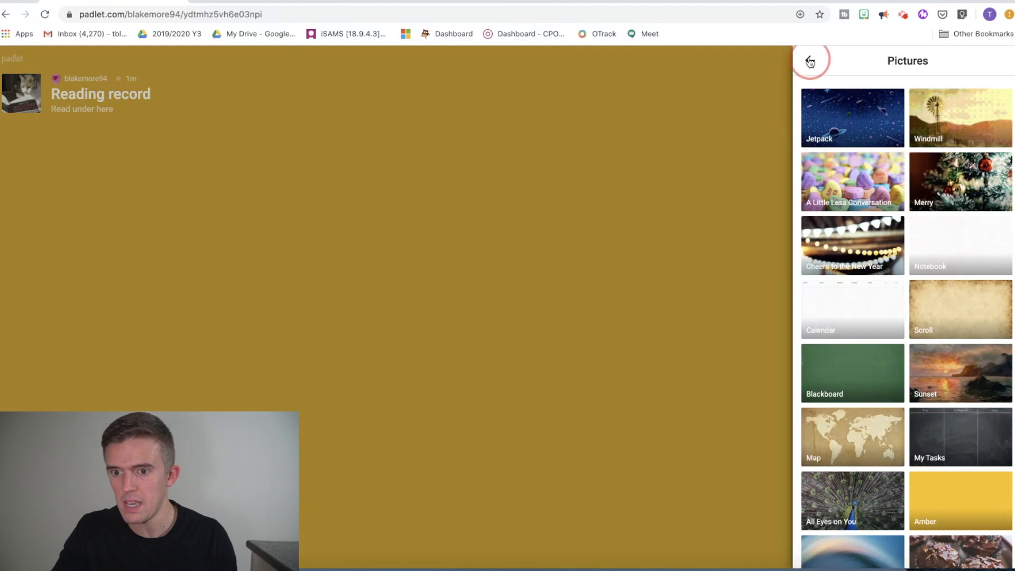
{"action": "left_click", "coordinate": [810, 61]}
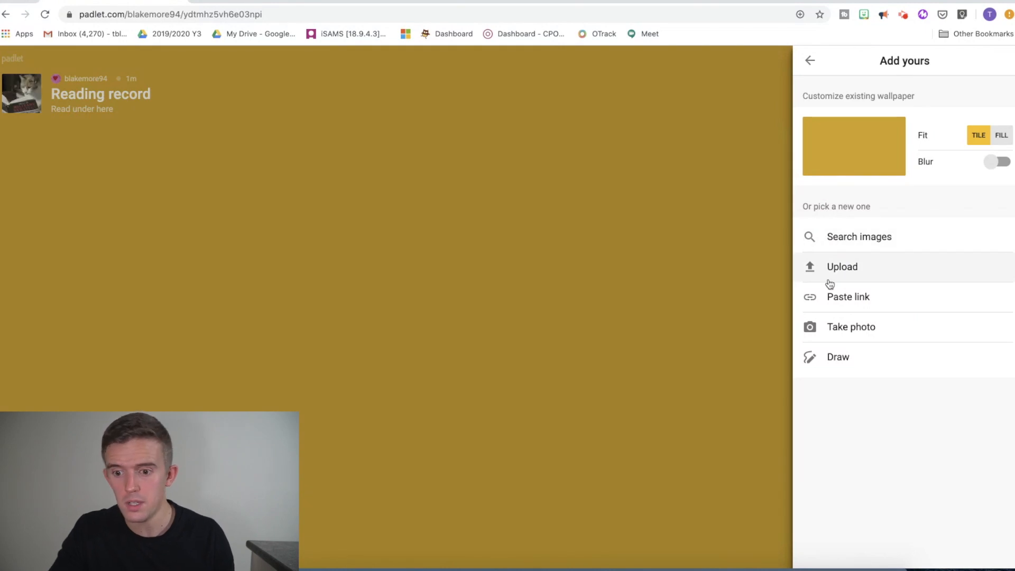
{"action": "mouse_move", "coordinate": [840, 329]}
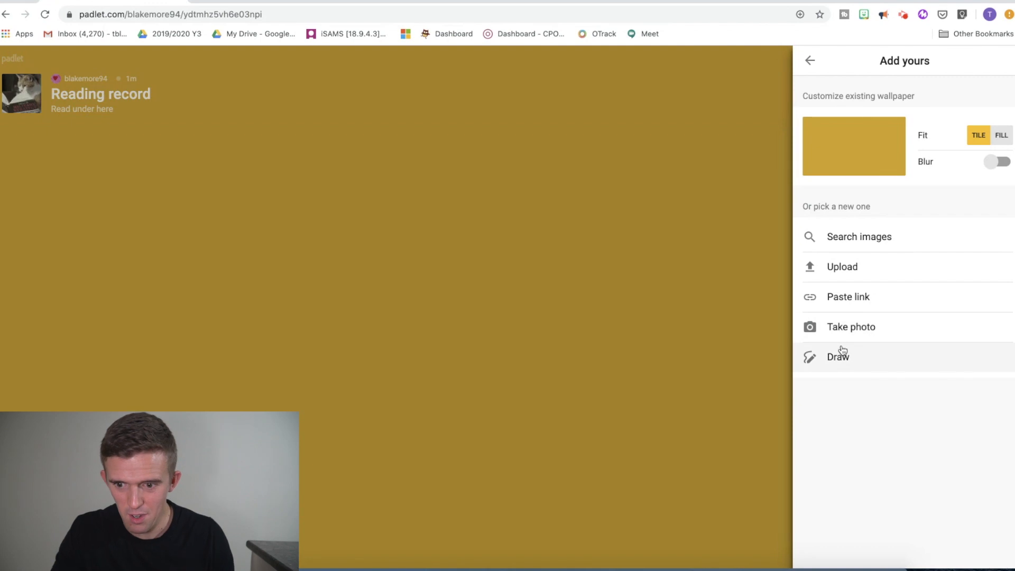
Try a hand-drawn smiley wallpaper, then set a bookshelf photo to fill the background.
{"action": "left_click", "coordinate": [838, 358]}
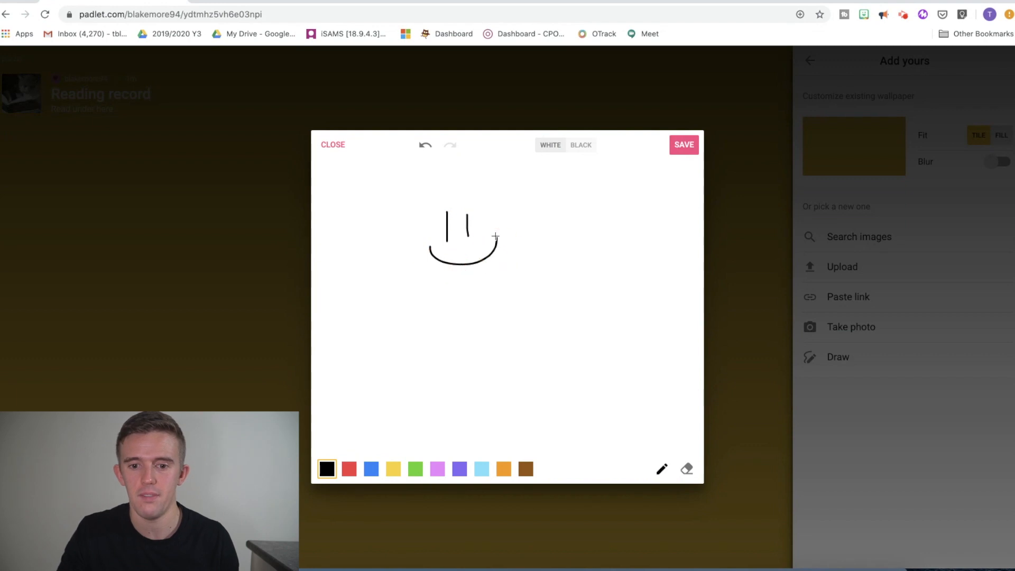
{"action": "left_click", "coordinate": [683, 144]}
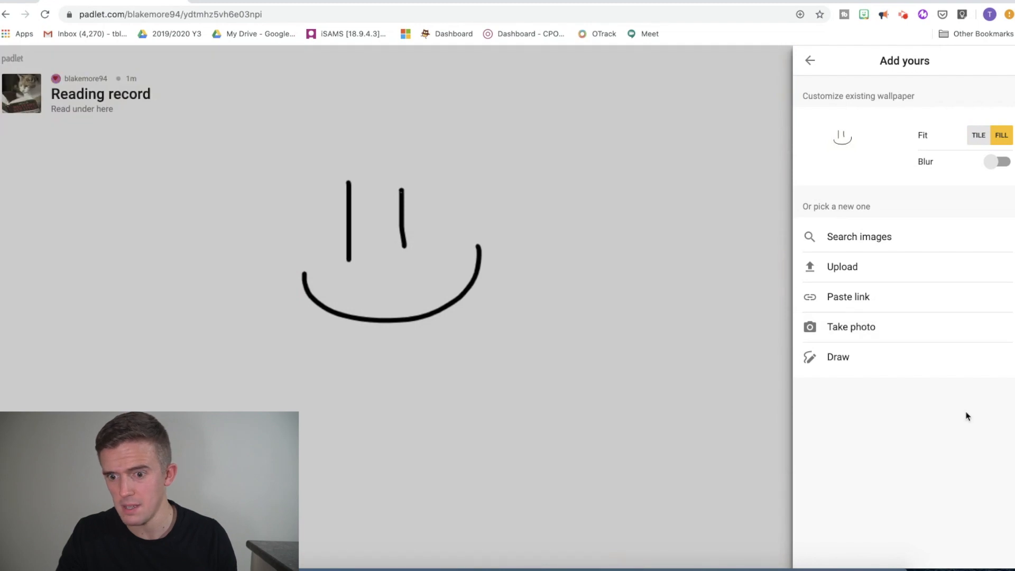
{"action": "left_click", "coordinate": [859, 237]}
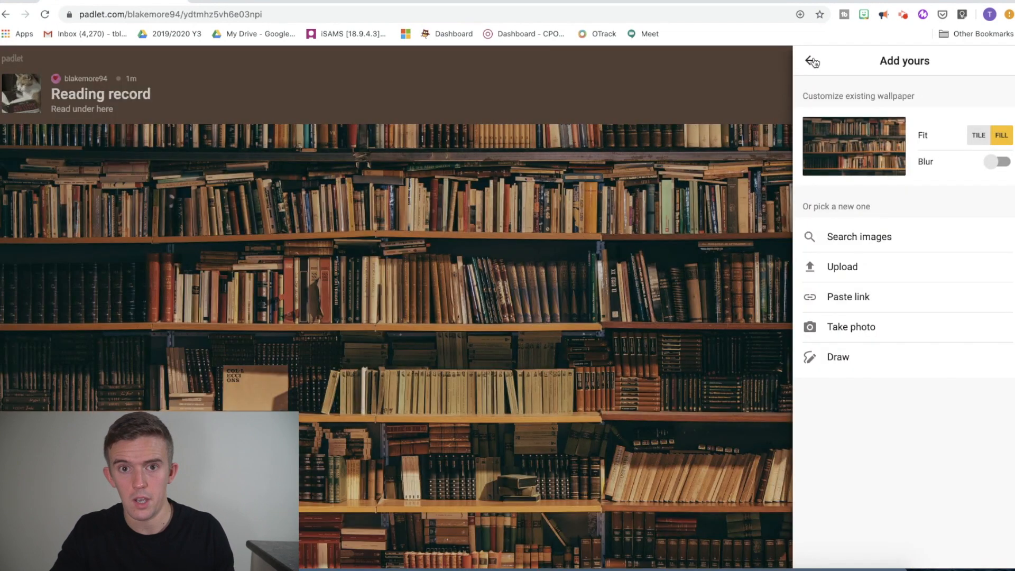
{"action": "left_click", "coordinate": [811, 61]}
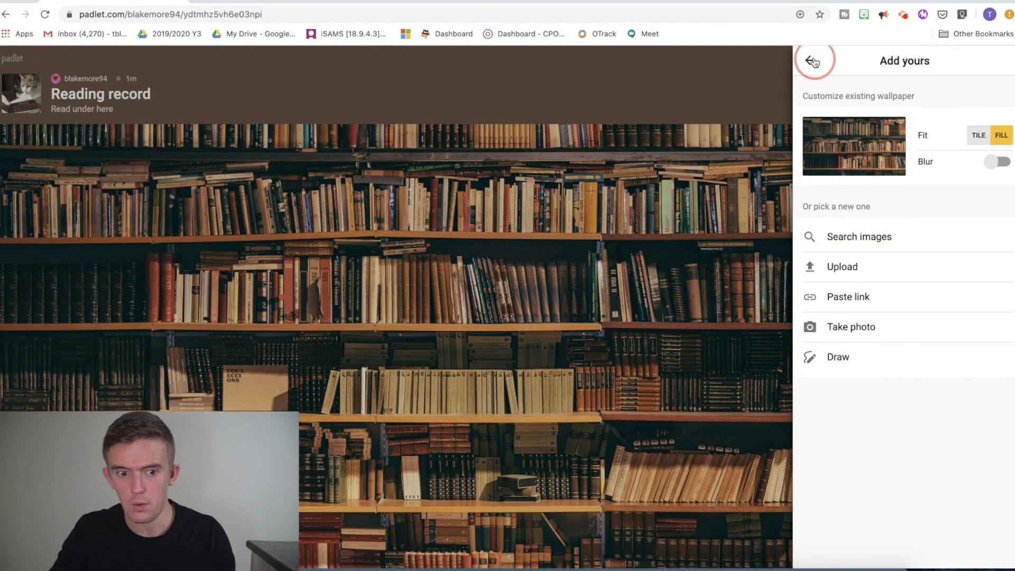
Pick the rounder third title font and show author names above each post.
{"action": "left_click", "coordinate": [812, 61]}
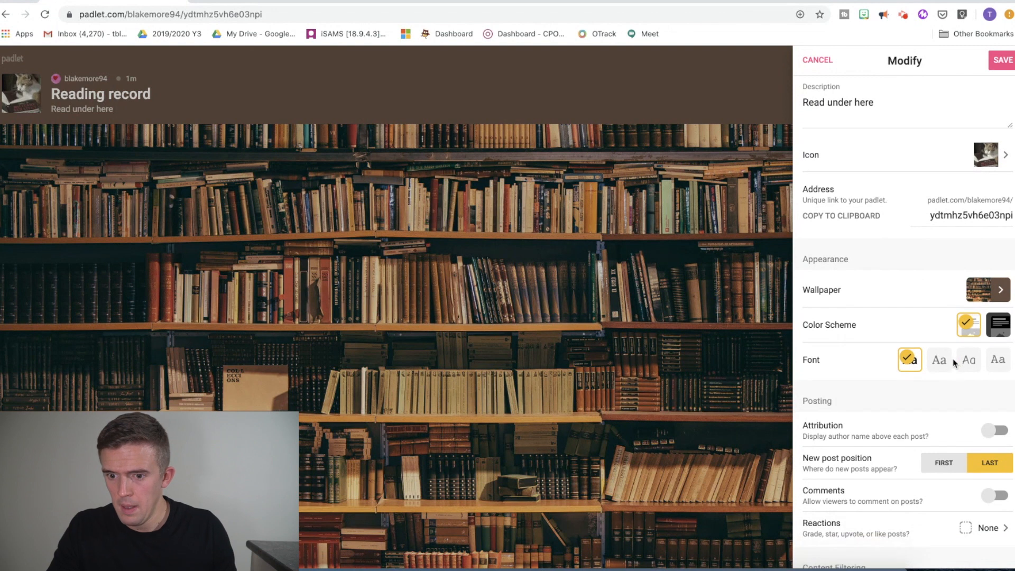
{"action": "mouse_move", "coordinate": [896, 337]}
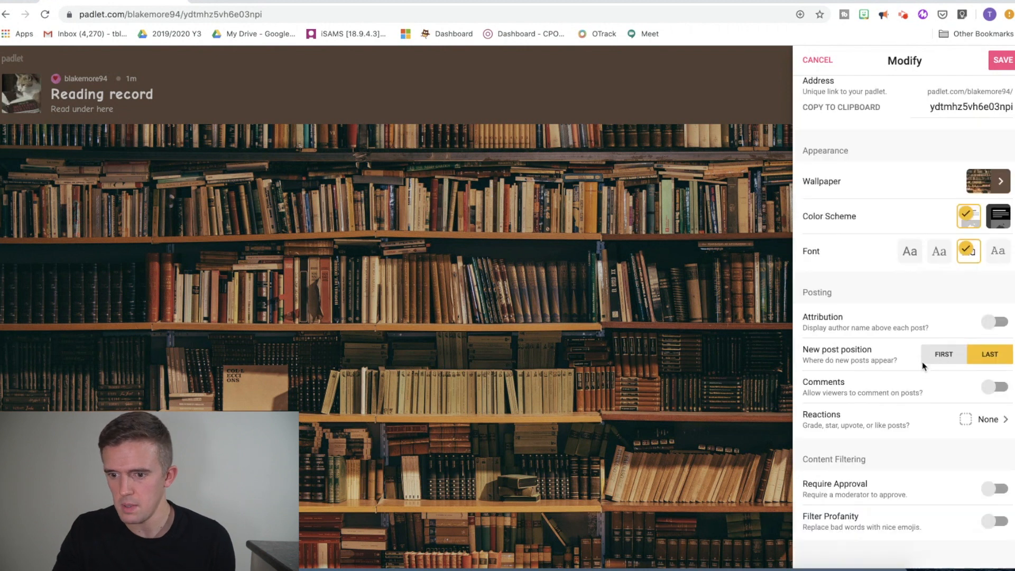
{"action": "scroll", "scroll_direction": "down", "scroll_amount": 3}
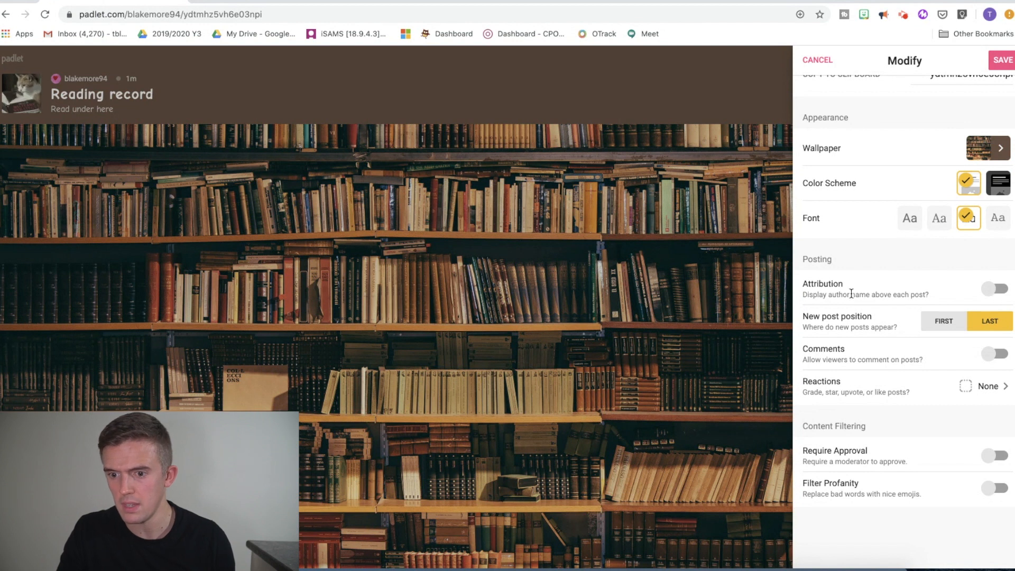
{"action": "left_click", "coordinate": [994, 287]}
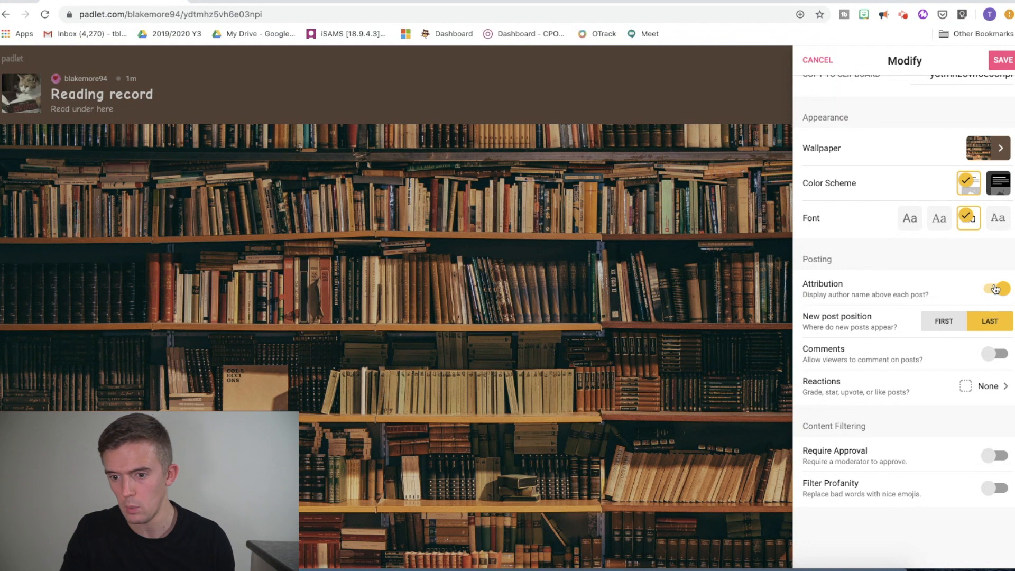
{"action": "left_click", "coordinate": [994, 285]}
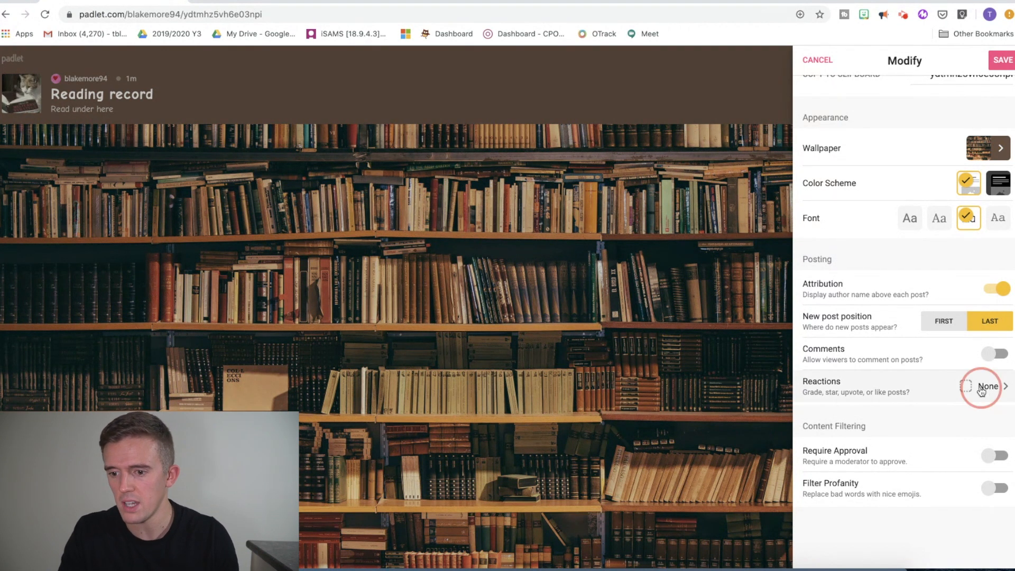
Keep reactions at None, leave approval off, enable profanity filtering and save.
{"action": "left_click", "coordinate": [984, 386]}
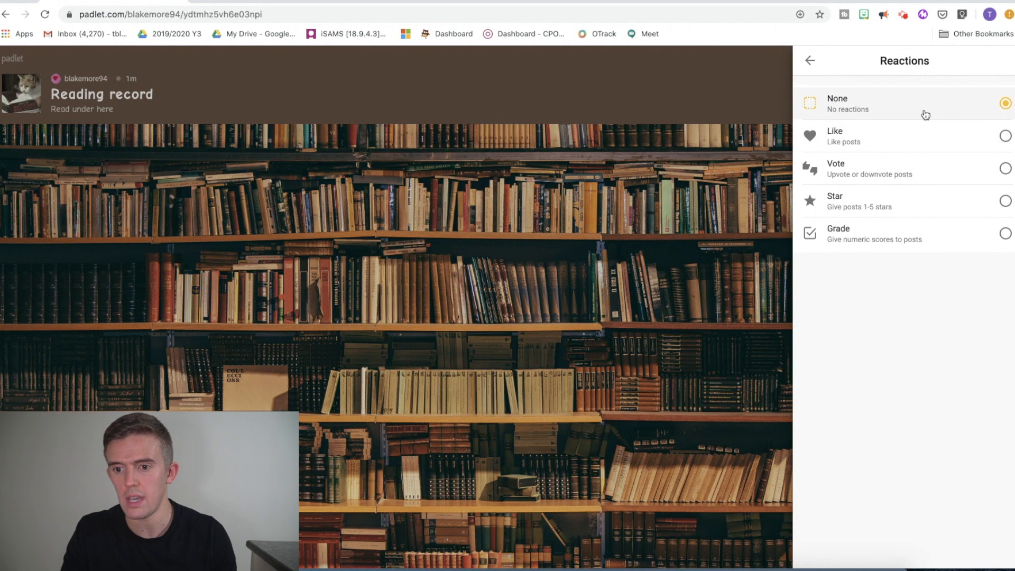
{"action": "mouse_move", "coordinate": [939, 161]}
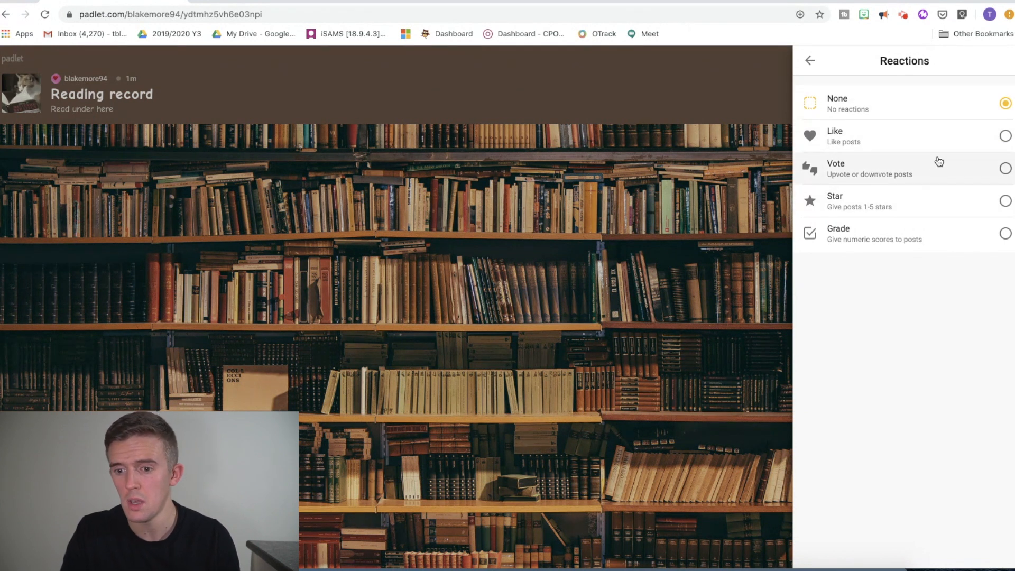
{"action": "mouse_move", "coordinate": [905, 231]}
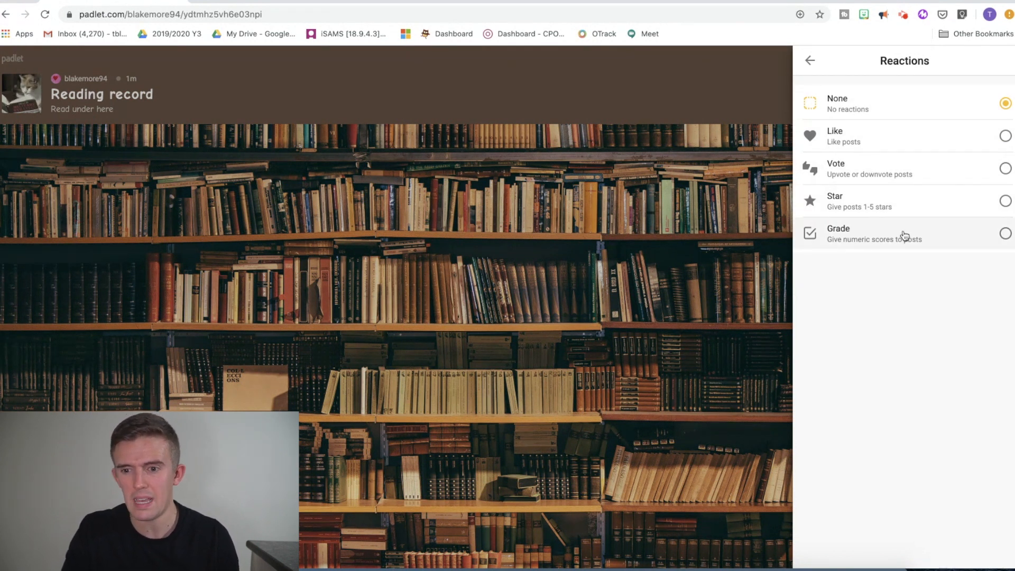
{"action": "mouse_move", "coordinate": [915, 210]}
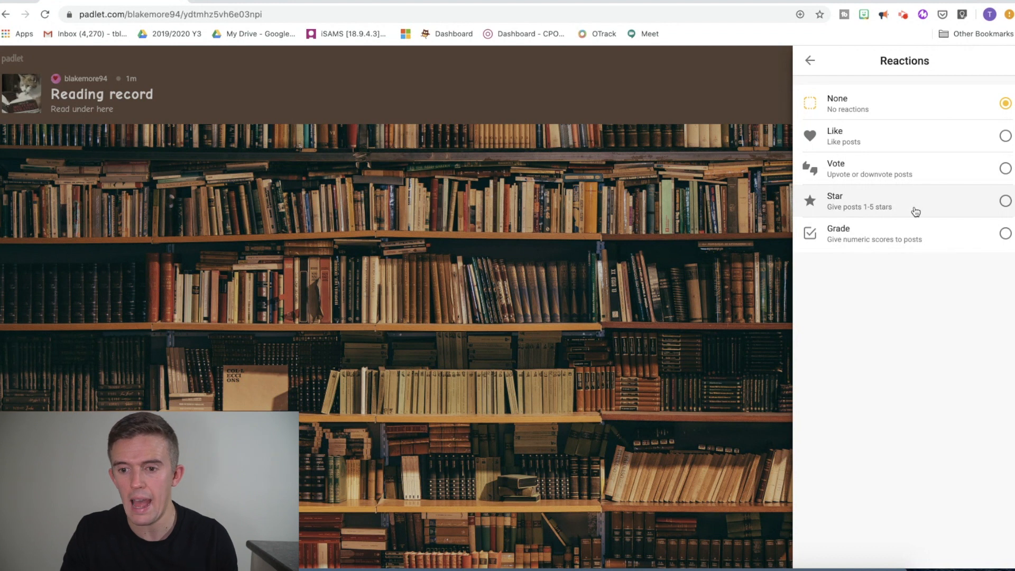
{"action": "mouse_move", "coordinate": [913, 196]}
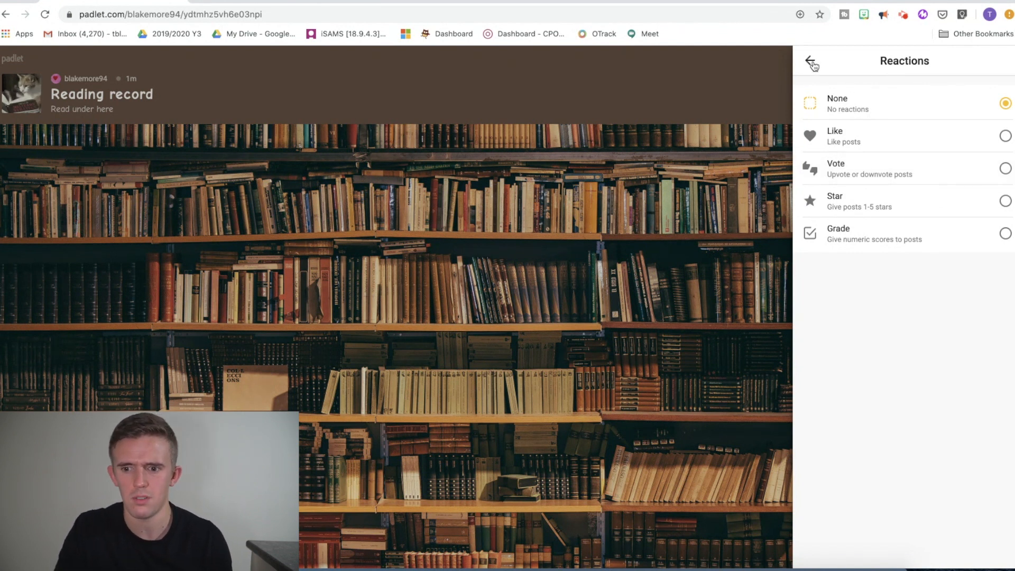
{"action": "left_click", "coordinate": [810, 60]}
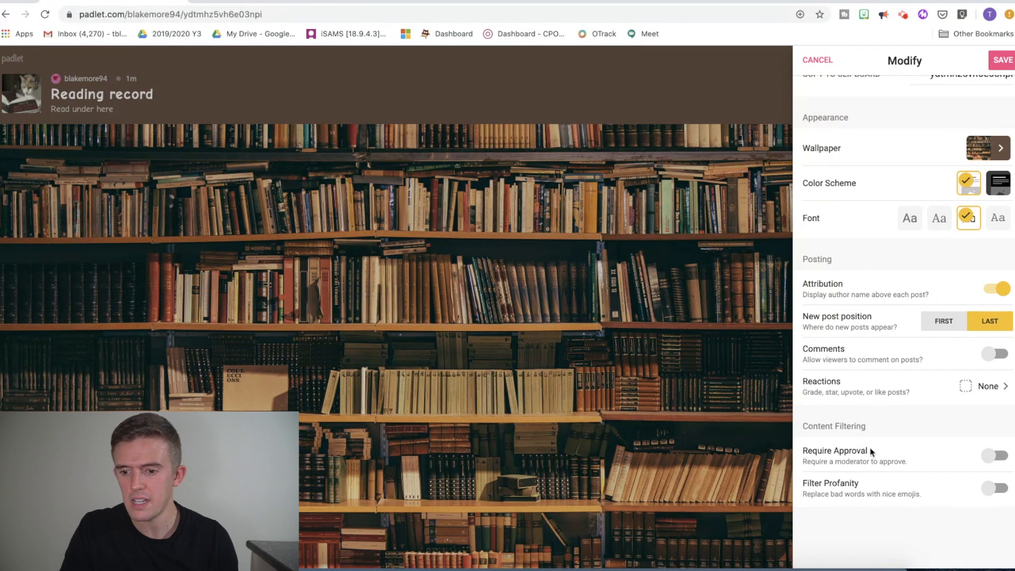
{"action": "mouse_move", "coordinate": [1013, 473]}
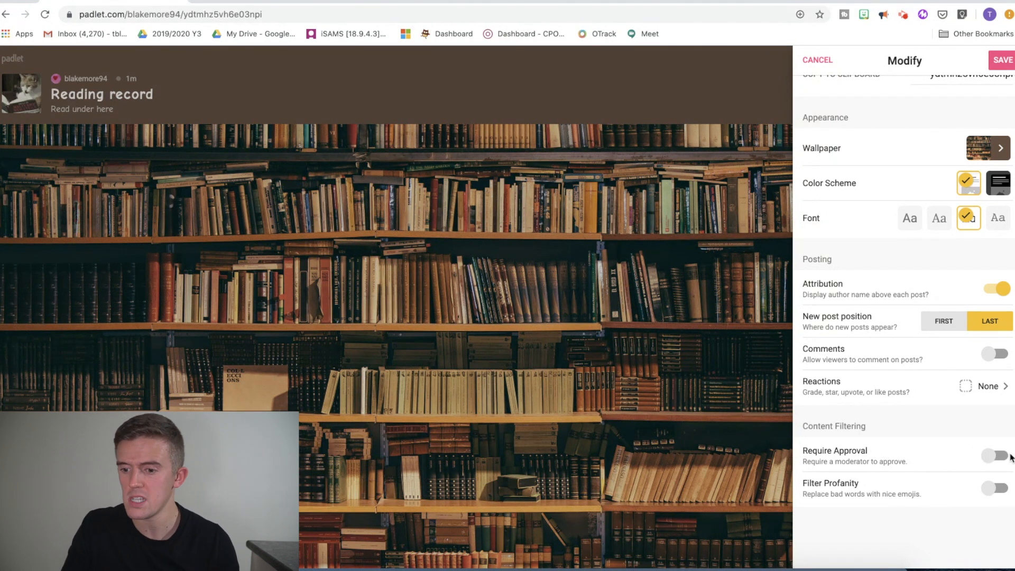
{"action": "left_click", "coordinate": [992, 455]}
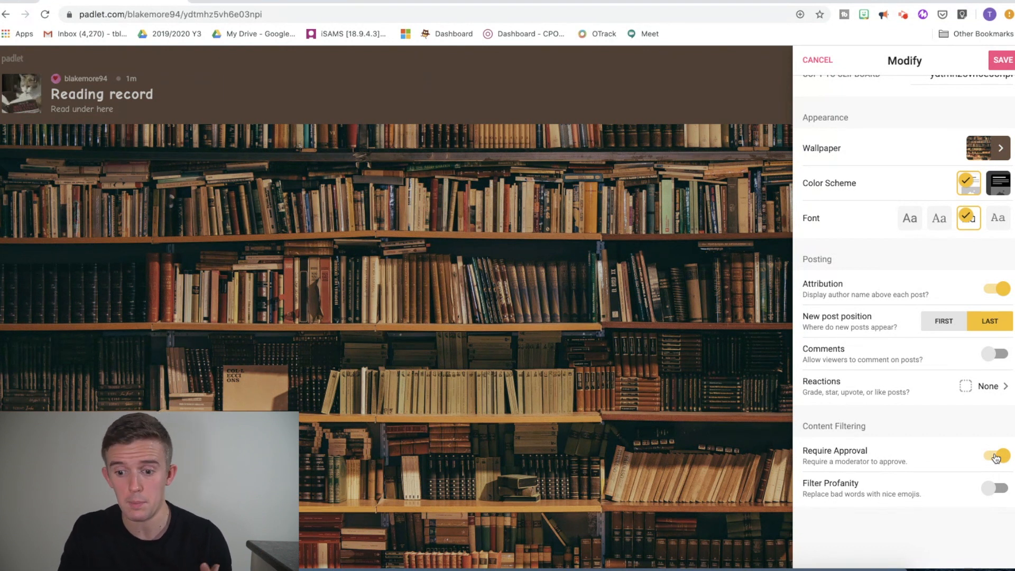
{"action": "left_click", "coordinate": [996, 455]}
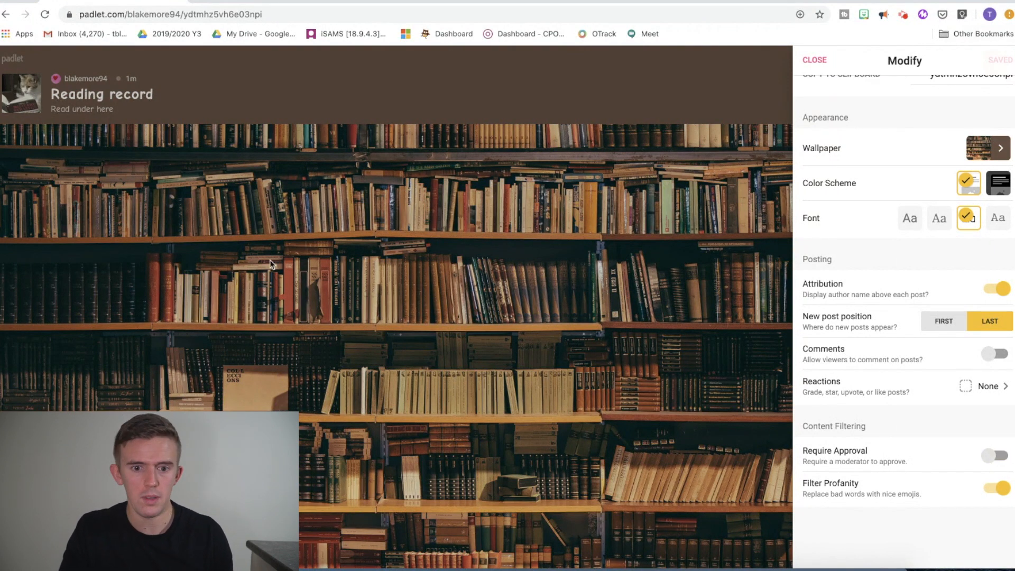
{"action": "mouse_move", "coordinate": [767, 62]}
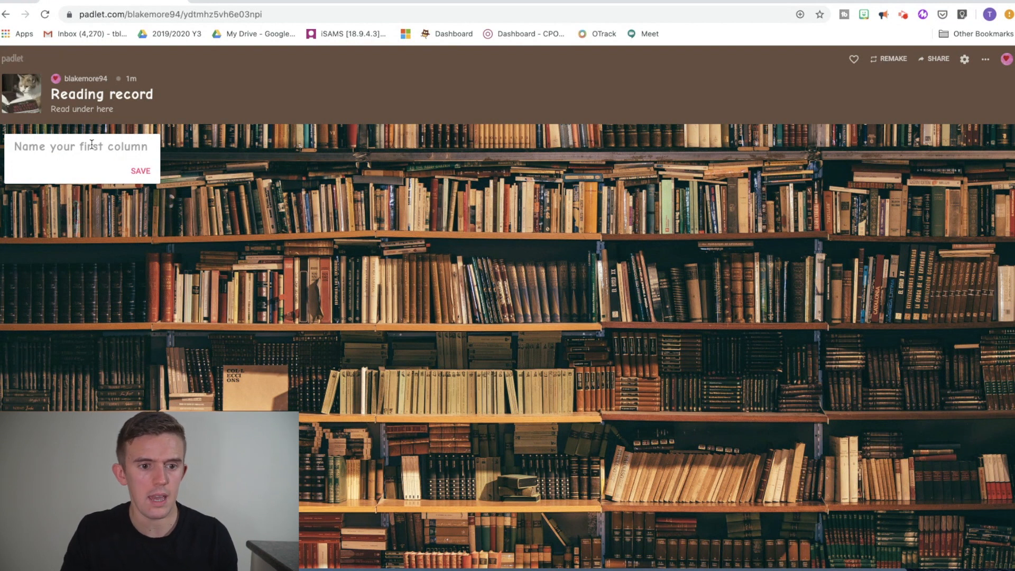
Name the columns Monday, Tuesday, Wednesday, Thursday and Friday.
{"action": "type", "text": "Monday"}
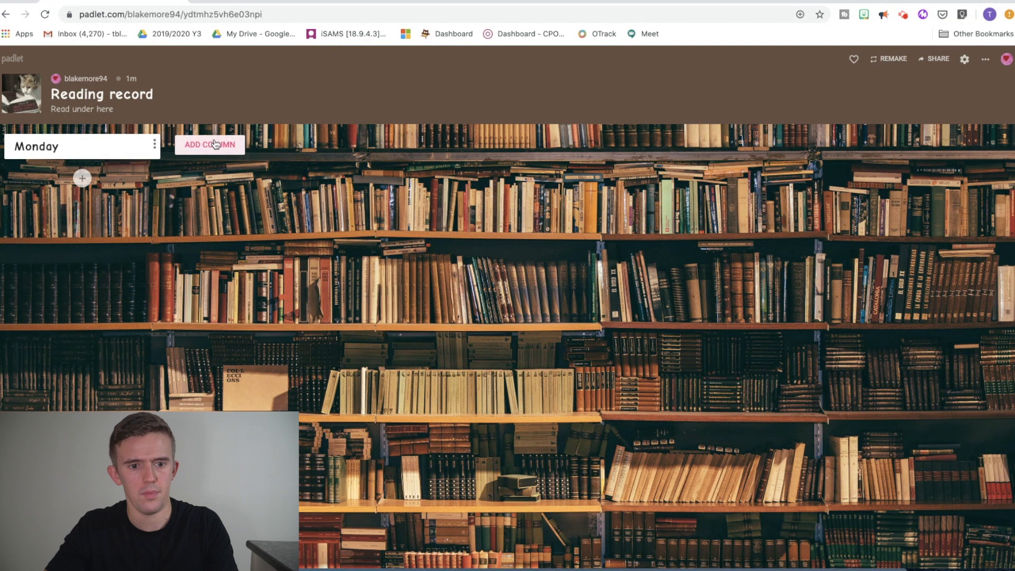
{"action": "type", "text": "Tuesday"}
{"action": "type", "text": "Wednesday"}
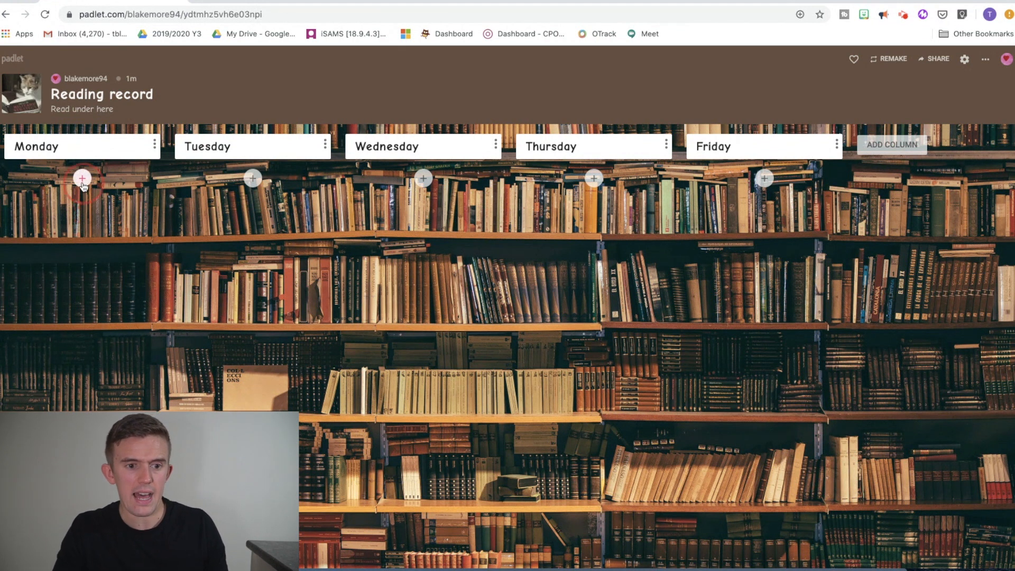
Add a Monday post titled 'Book front' with a Harry Potter cover image found via web search.
{"action": "left_click", "coordinate": [81, 177]}
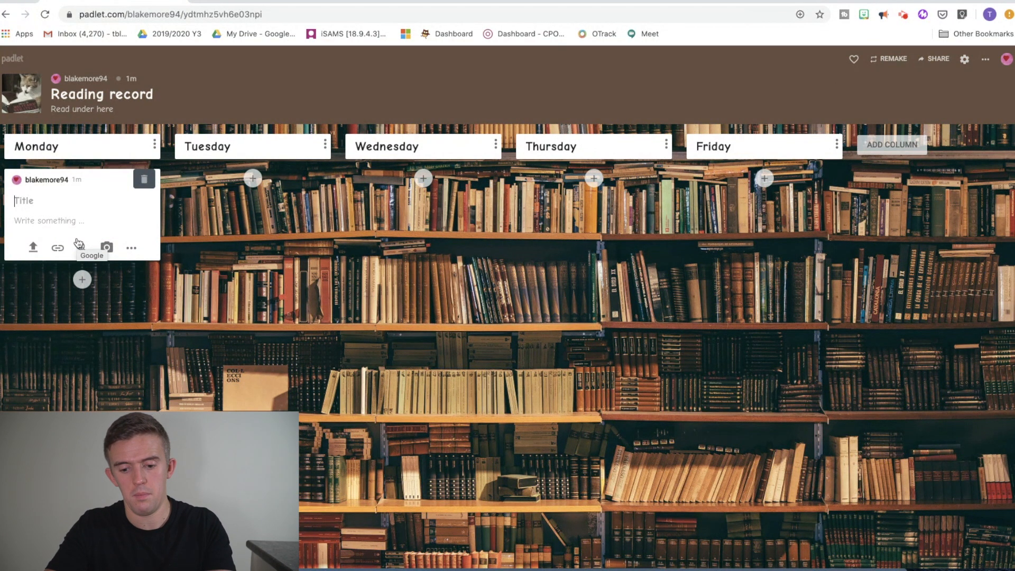
{"action": "type", "text": "Book front"}
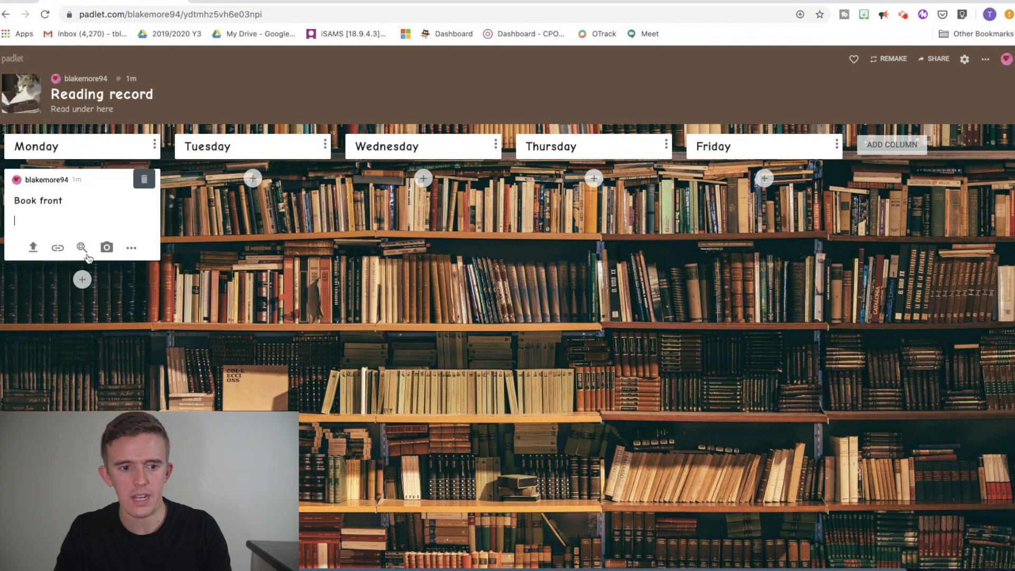
{"action": "mouse_move", "coordinate": [32, 249]}
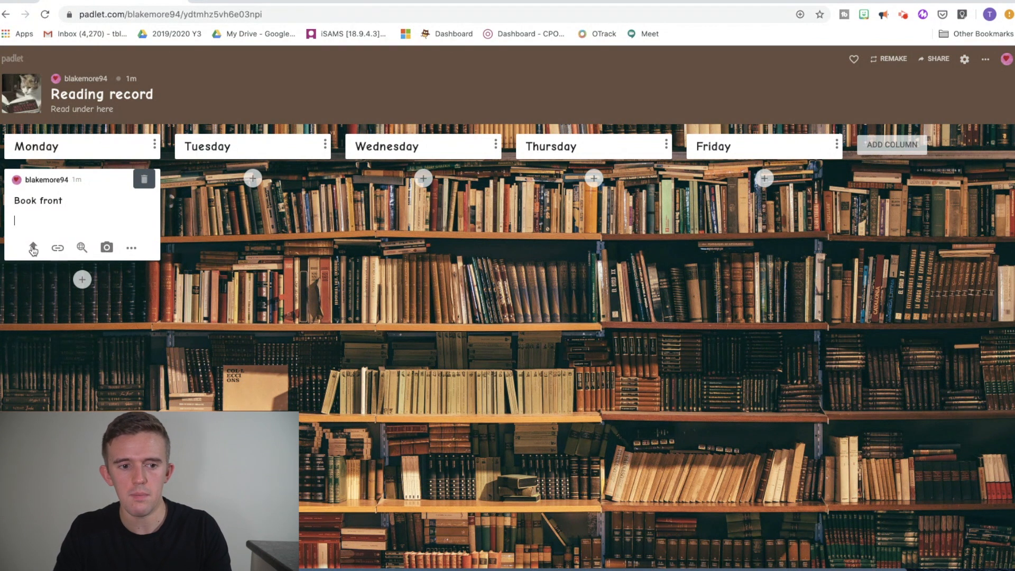
{"action": "mouse_move", "coordinate": [33, 247]}
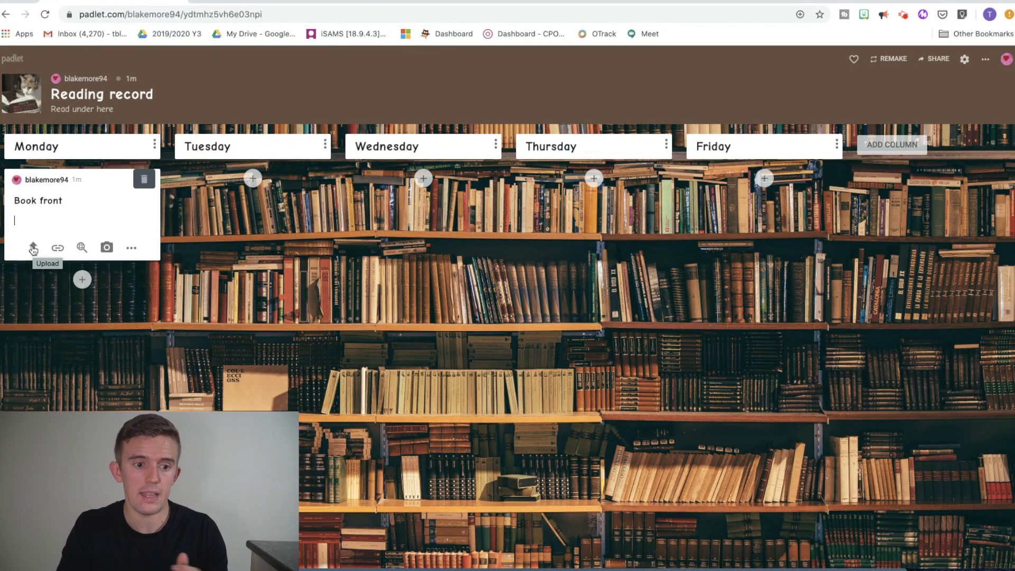
{"action": "mouse_move", "coordinate": [57, 247]}
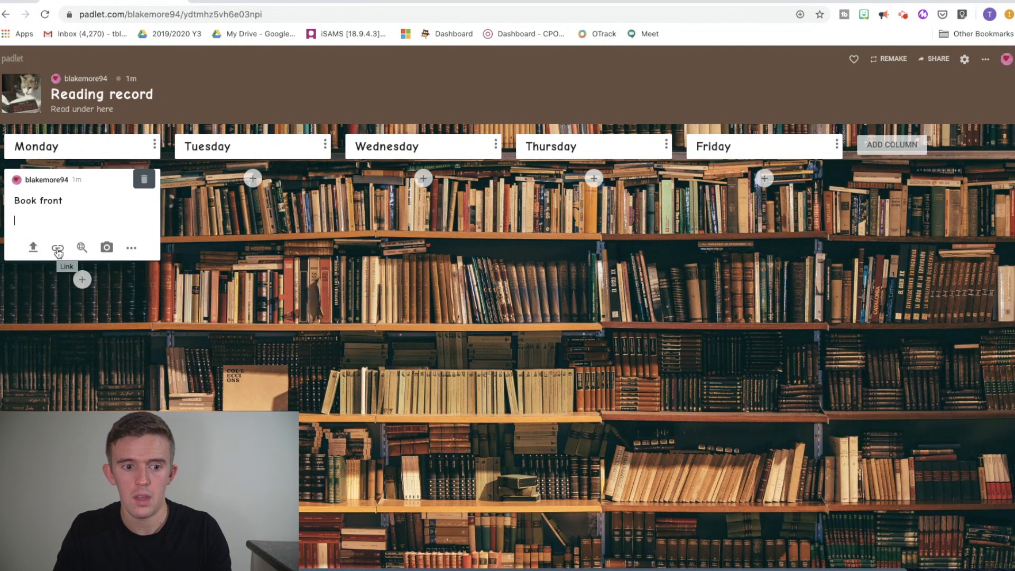
{"action": "mouse_move", "coordinate": [81, 248]}
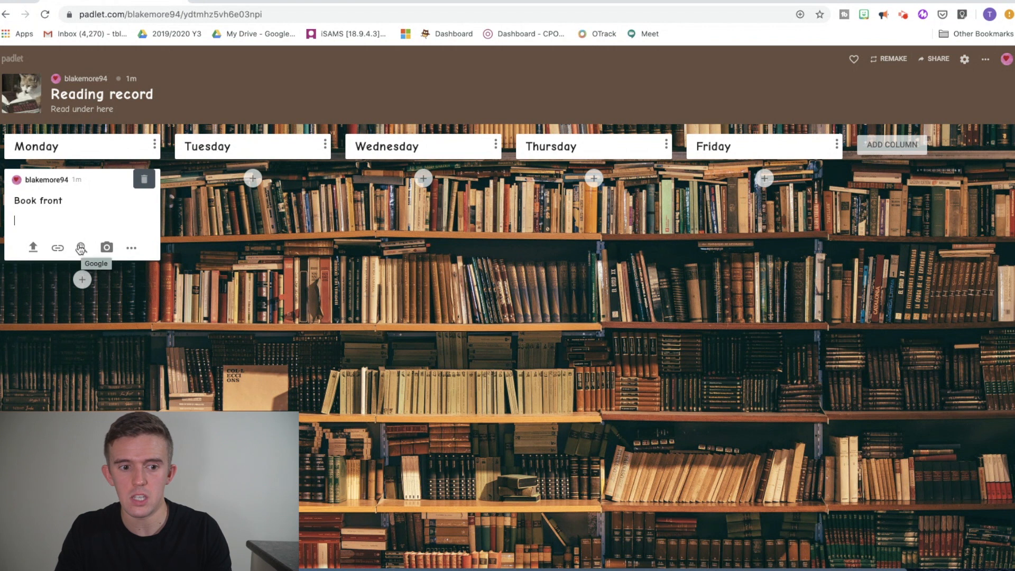
{"action": "left_click", "coordinate": [80, 247]}
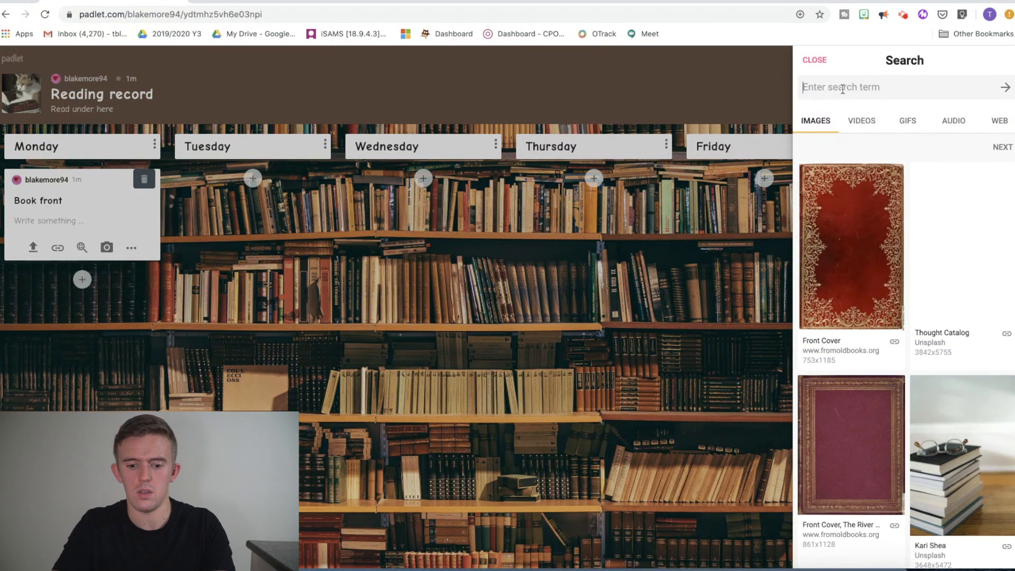
{"action": "type", "text": "harry potter"}
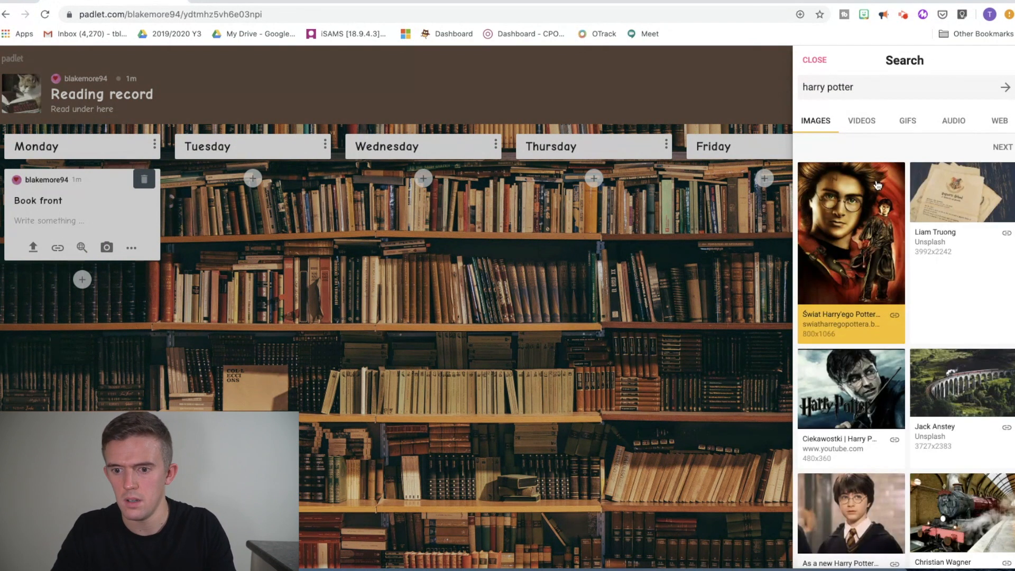
{"action": "left_click", "coordinate": [850, 232]}
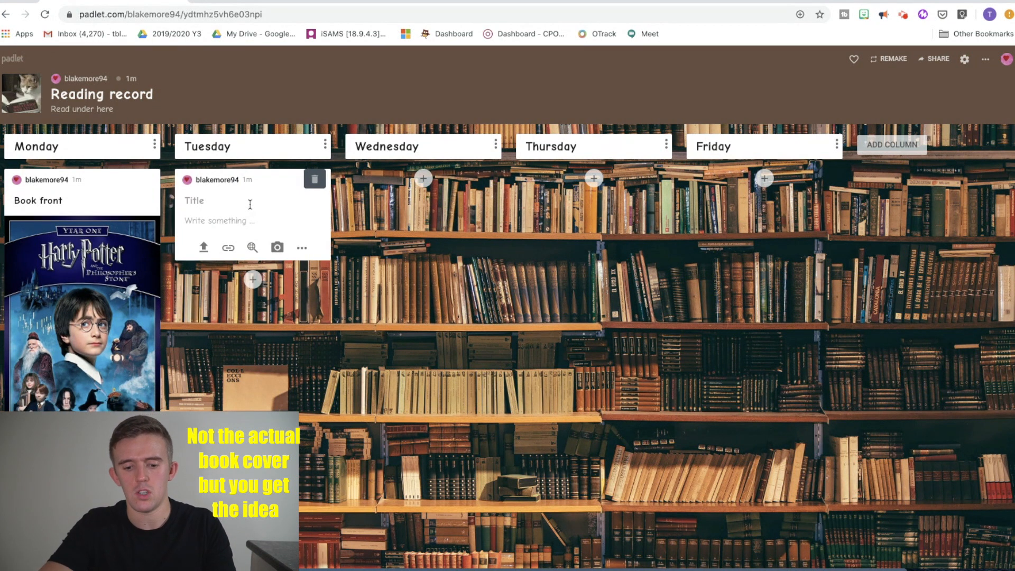
Title the new Tuesday post 'Day 2'.
{"action": "type", "text": "Day 2"}
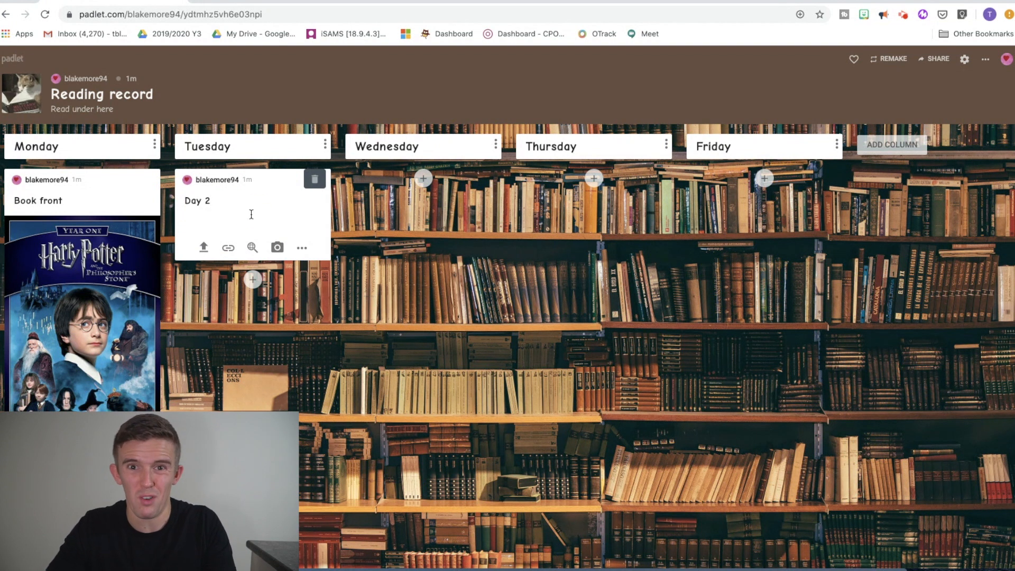
{"action": "mouse_move", "coordinate": [303, 247]}
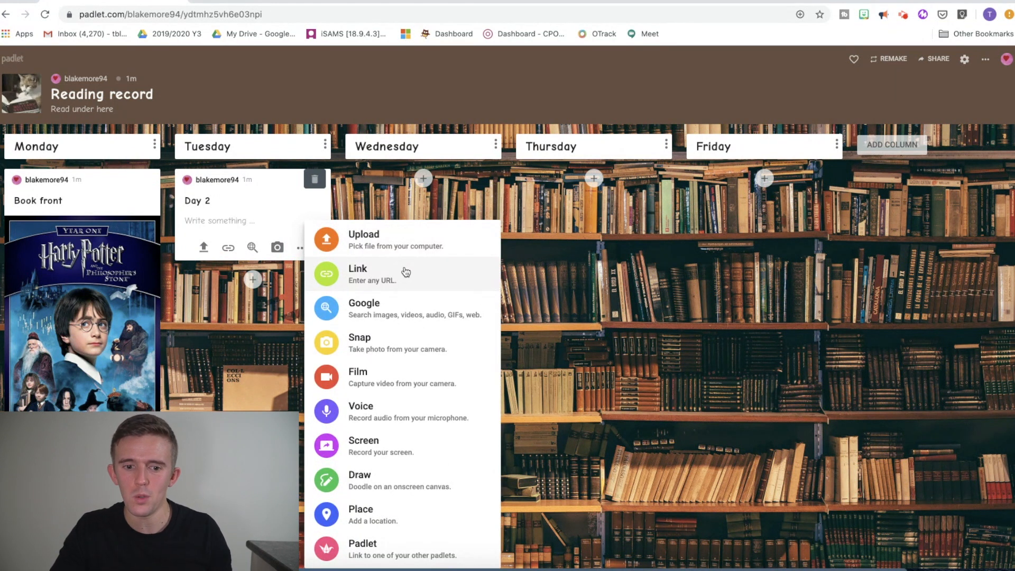
{"action": "mouse_move", "coordinate": [400, 355]}
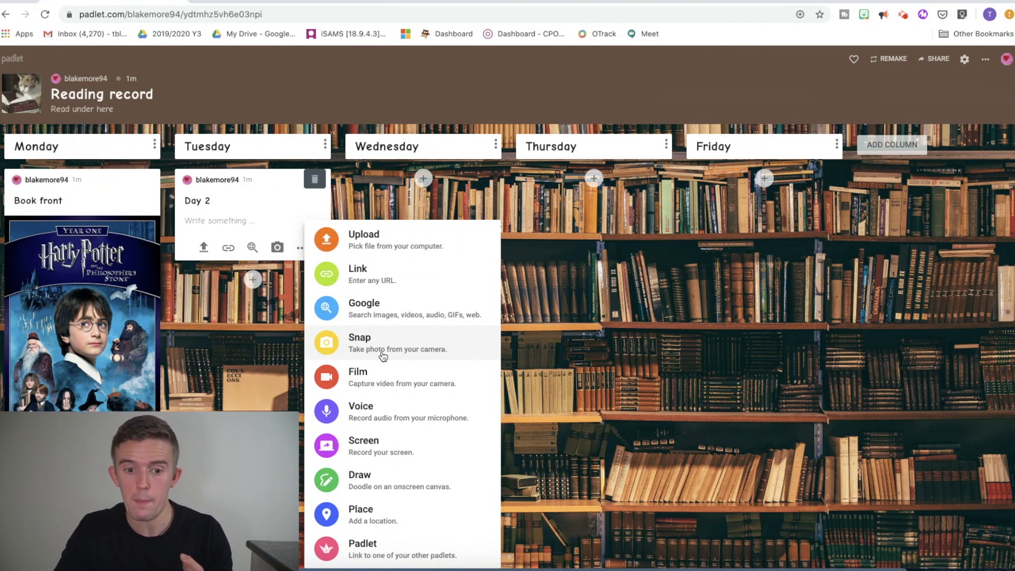
{"action": "left_click", "coordinate": [360, 343]}
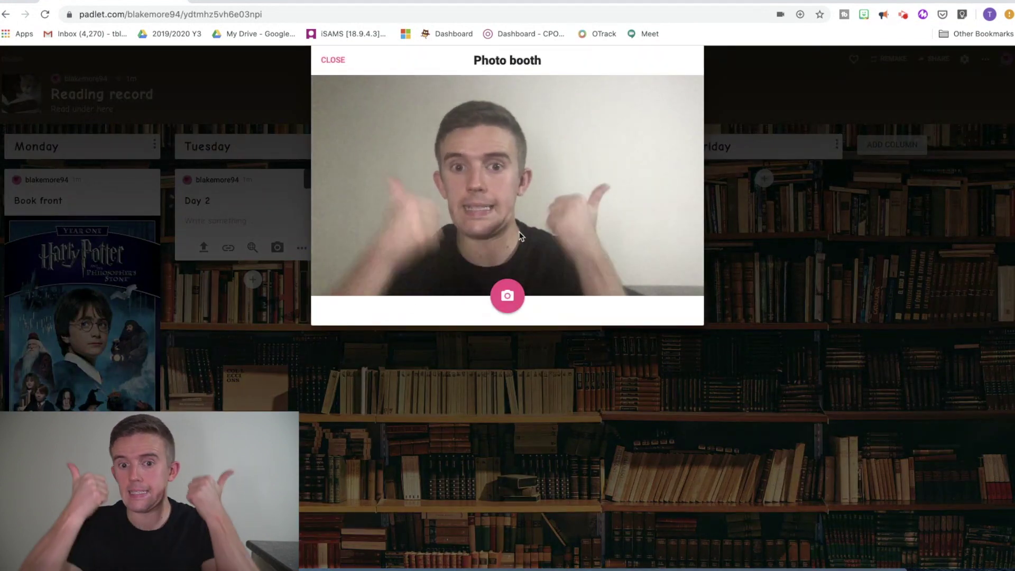
{"action": "left_click", "coordinate": [332, 59]}
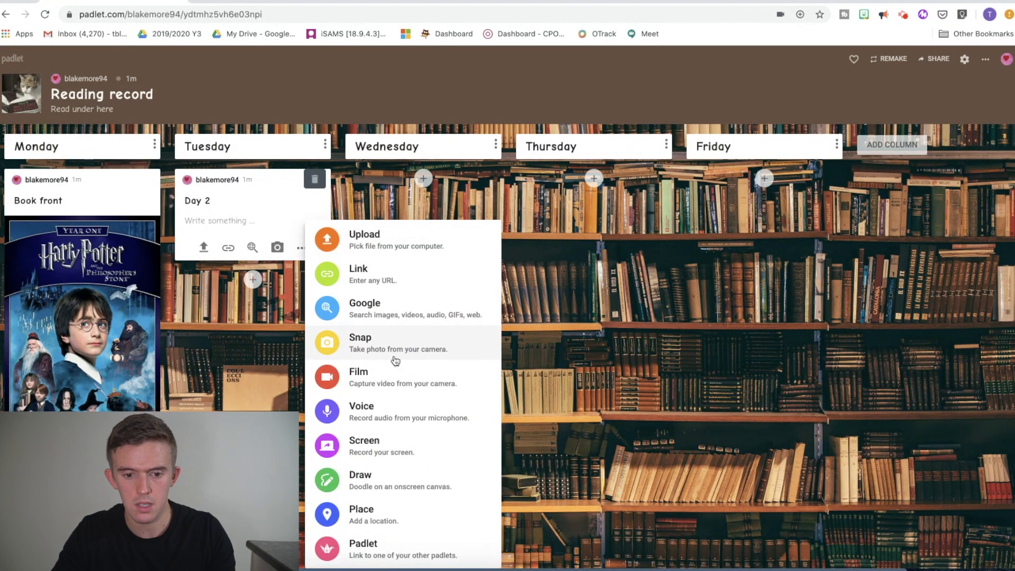
{"action": "mouse_move", "coordinate": [362, 387]}
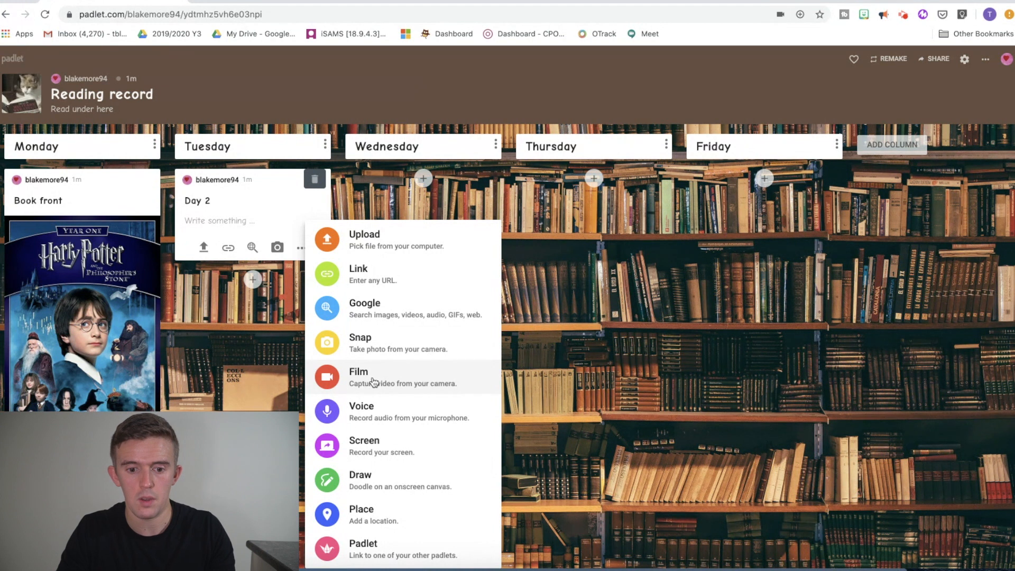
{"action": "left_click", "coordinate": [357, 377]}
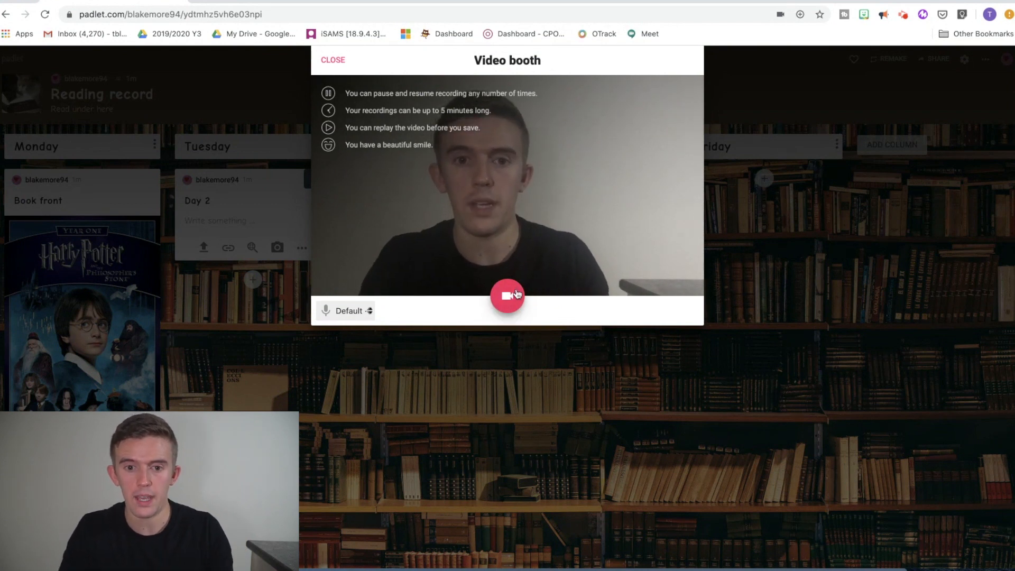
{"action": "mouse_move", "coordinate": [509, 296]}
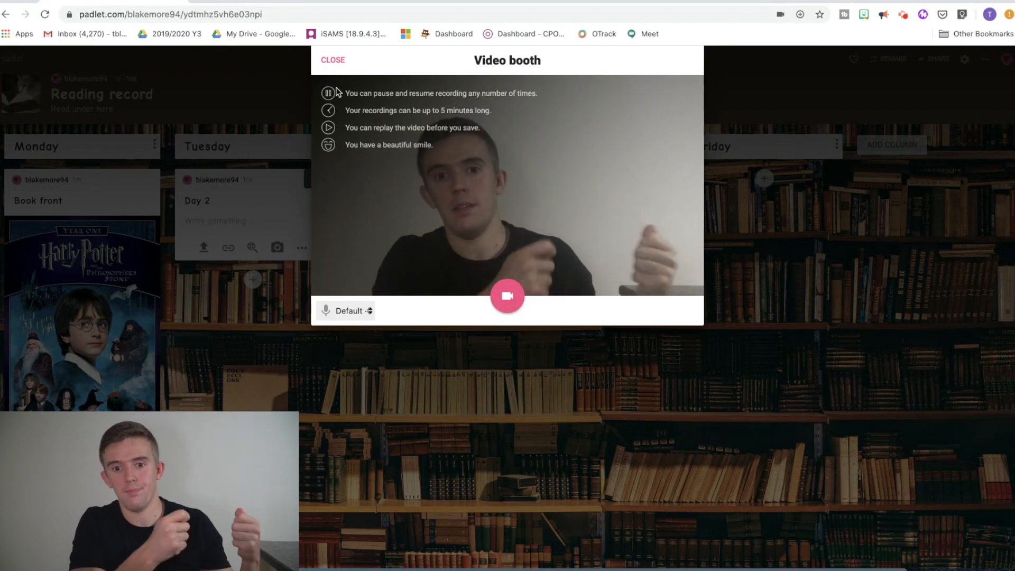
{"action": "left_click", "coordinate": [332, 59]}
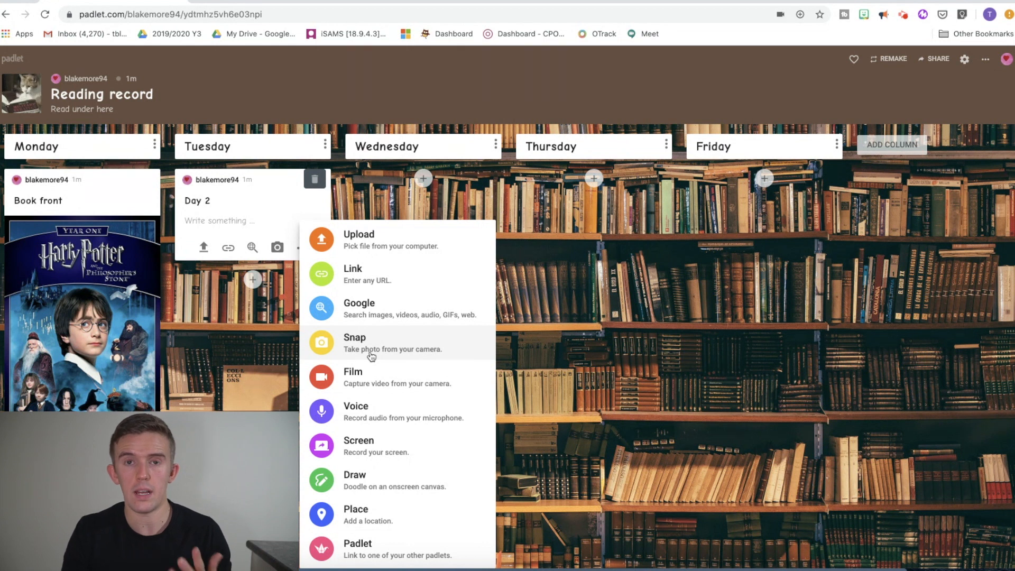
{"action": "mouse_move", "coordinate": [362, 385]}
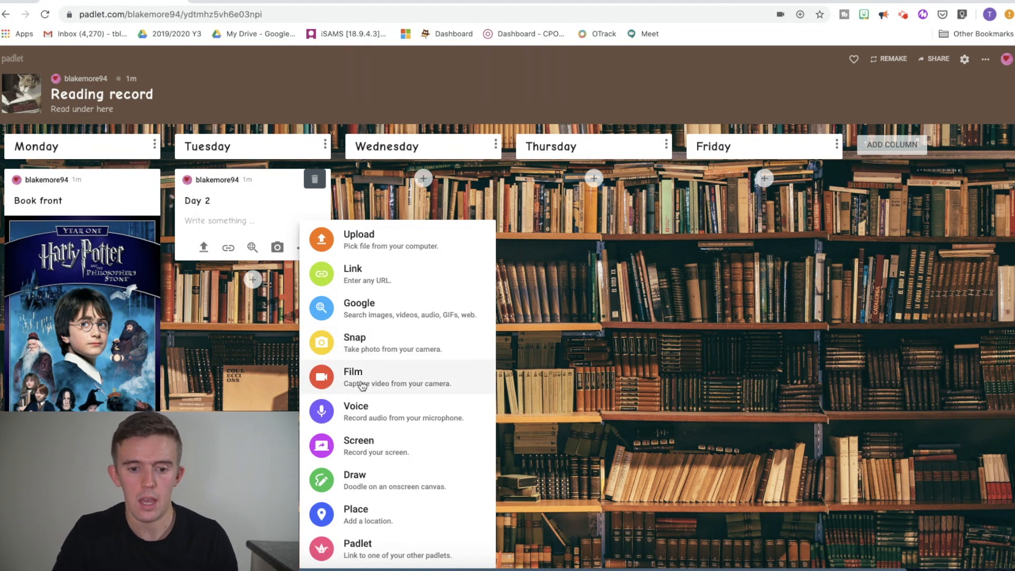
{"action": "mouse_move", "coordinate": [376, 411]}
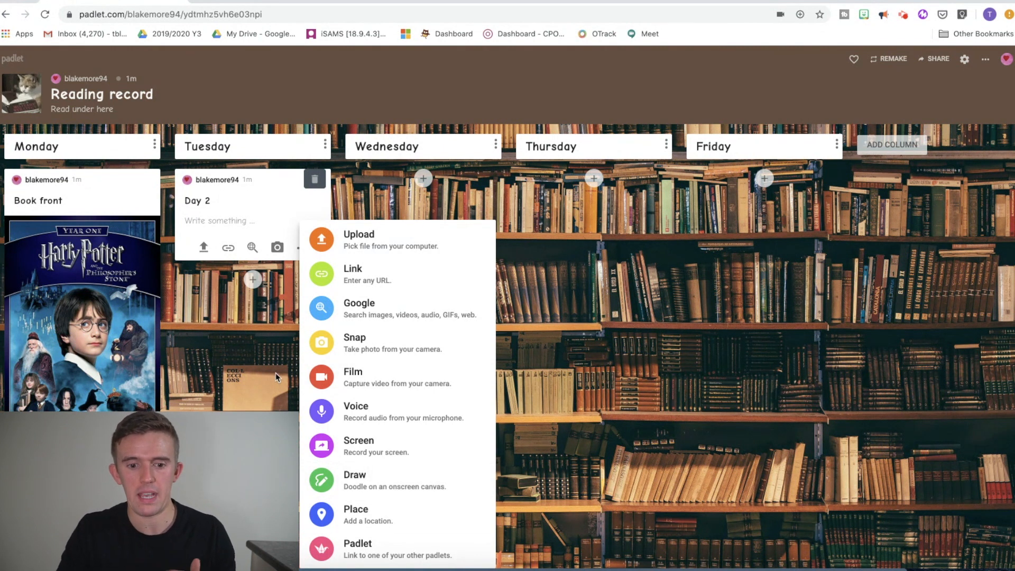
Record a five-second voice clip in the audio booth and save it to the Day 2 post.
{"action": "left_click", "coordinate": [355, 407]}
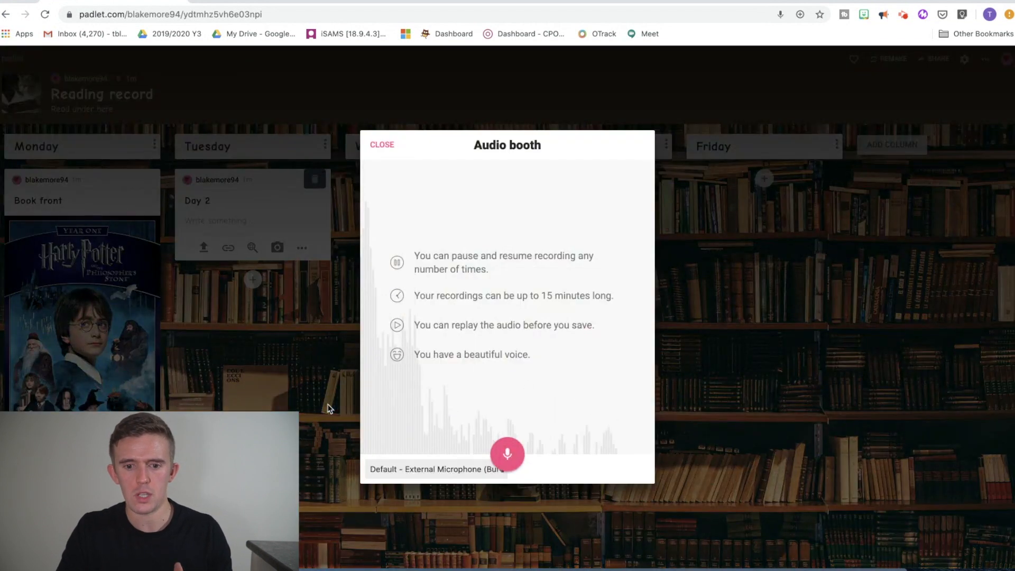
{"action": "left_click", "coordinate": [508, 453]}
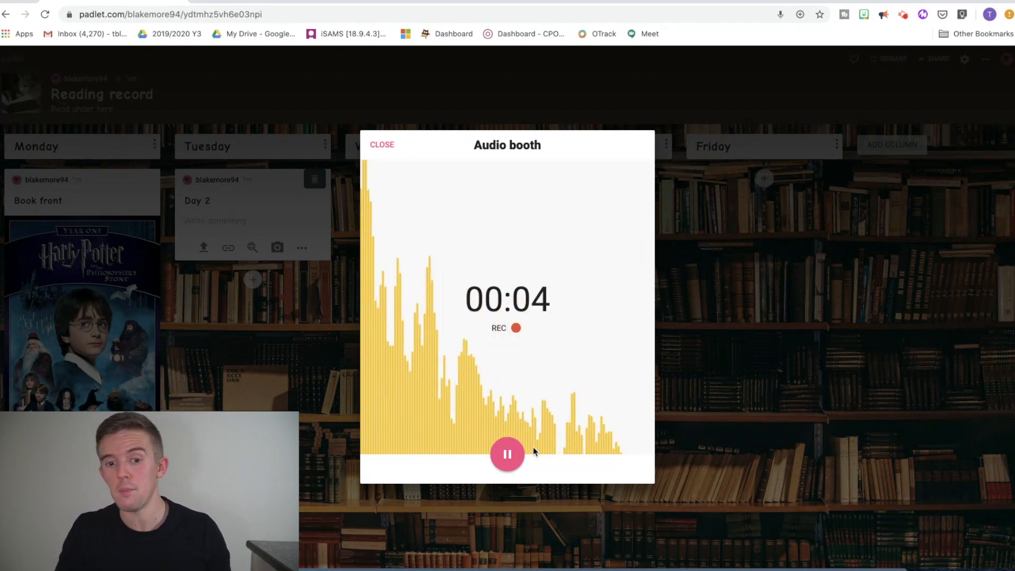
{"action": "left_click", "coordinate": [508, 455]}
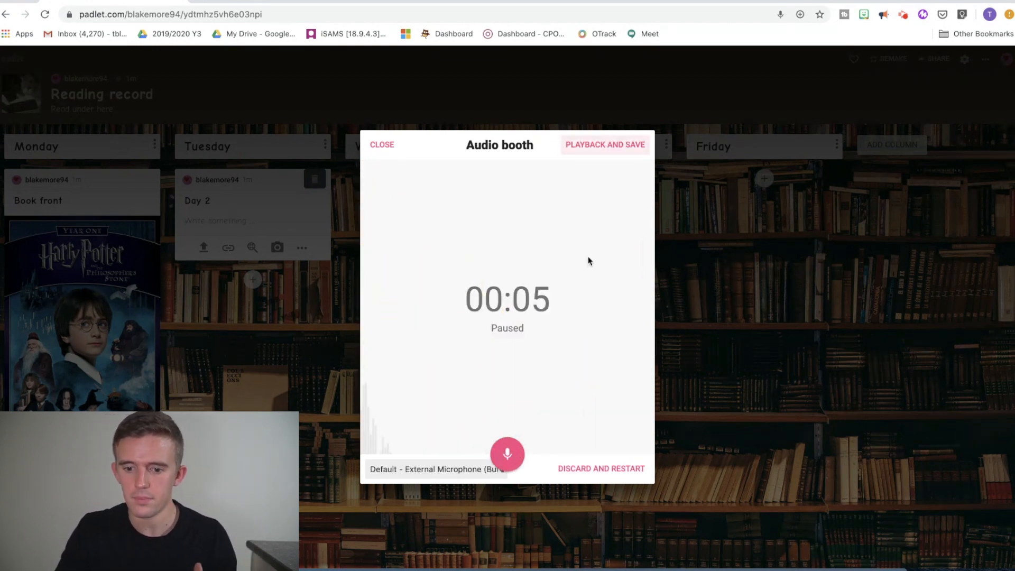
{"action": "left_click", "coordinate": [605, 144]}
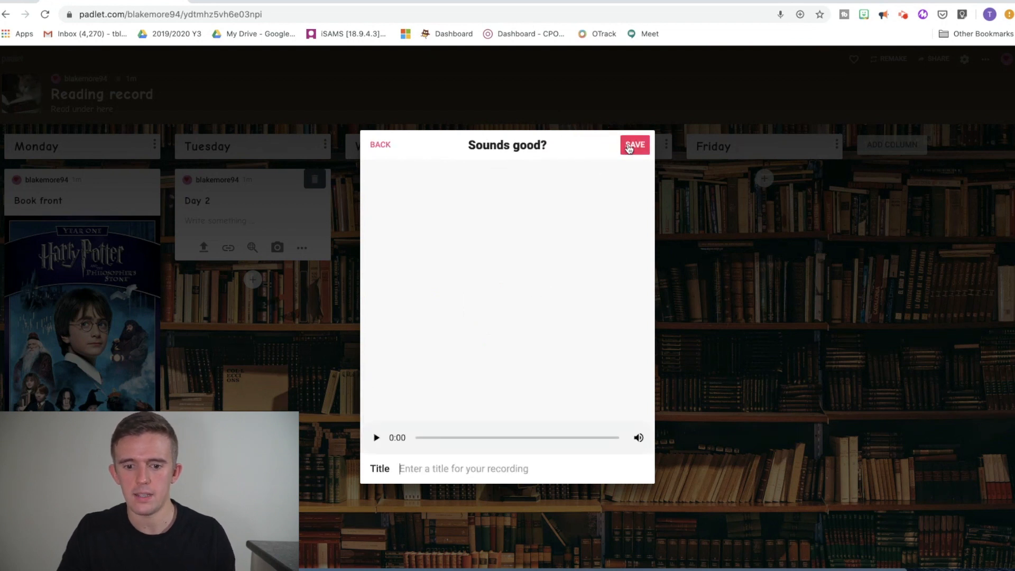
{"action": "left_click", "coordinate": [634, 144]}
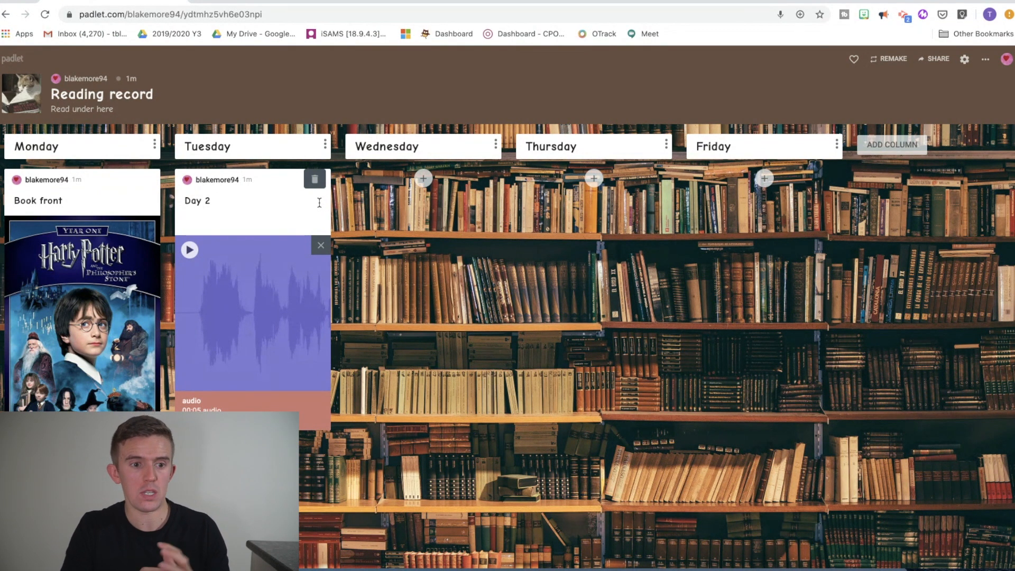
Delete the Day 2 and Book front posts, confirming deletion to leave the day columns empty.
{"action": "left_click", "coordinate": [315, 179]}
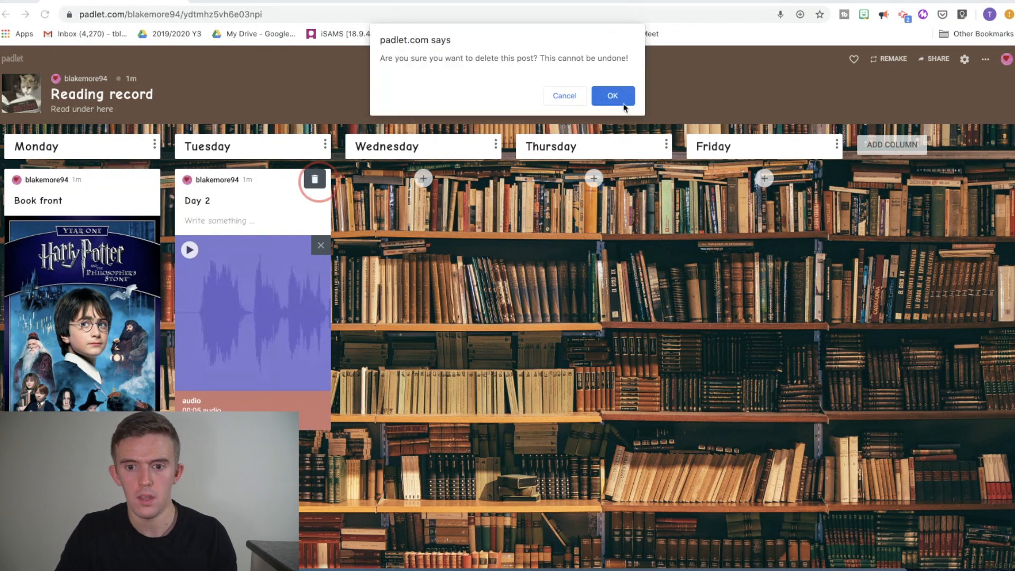
{"action": "left_click", "coordinate": [614, 95]}
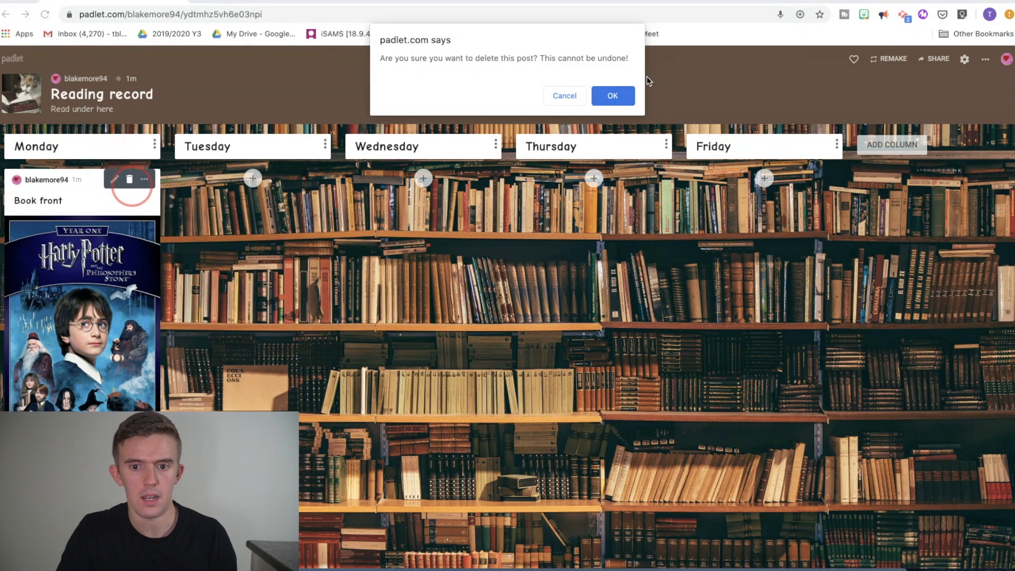
{"action": "left_click", "coordinate": [613, 96]}
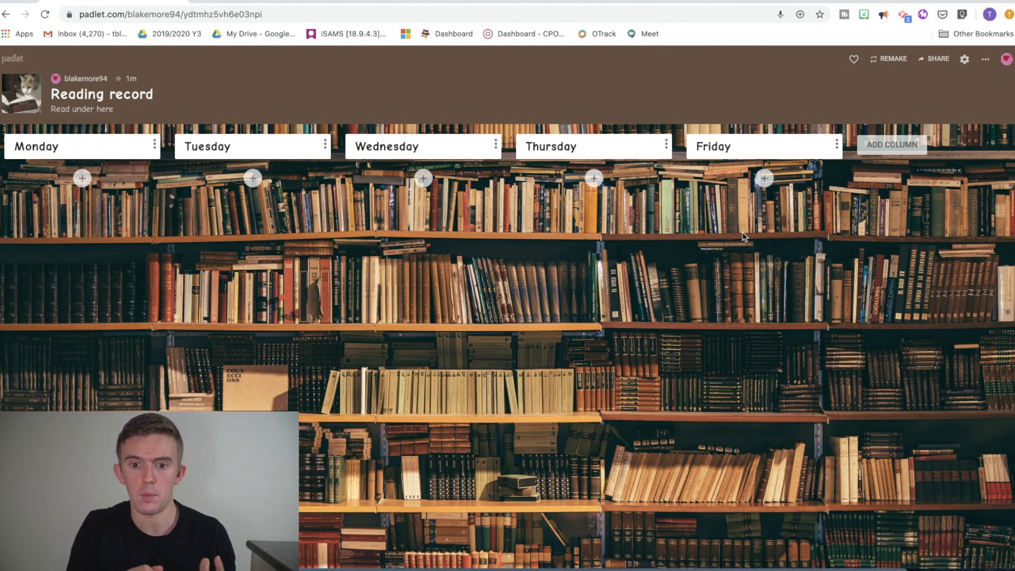
{"action": "mouse_move", "coordinate": [928, 63]}
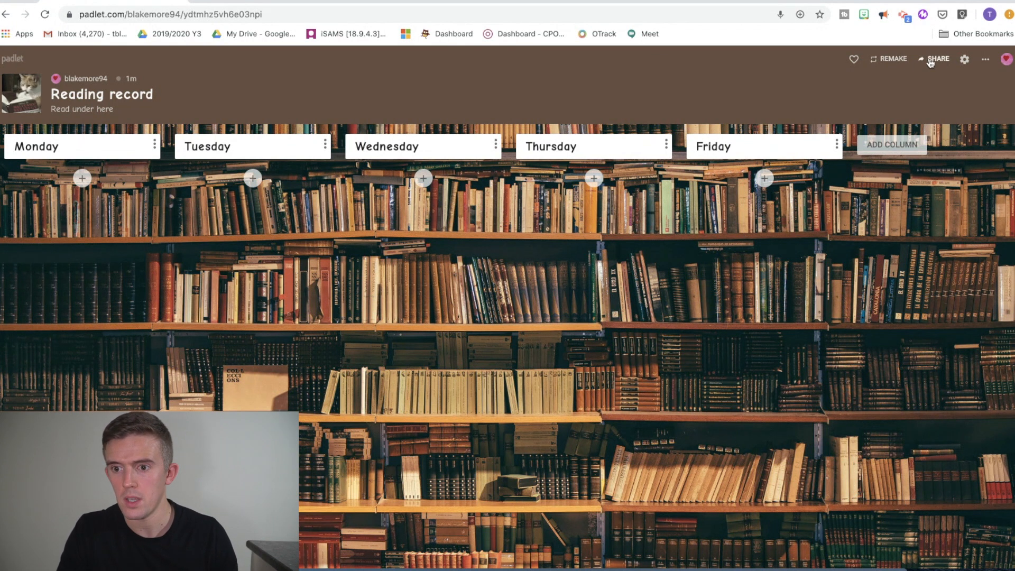
Show the Reading record sharing options, stating Secret privacy with visitors able to write.
{"action": "left_click", "coordinate": [939, 59]}
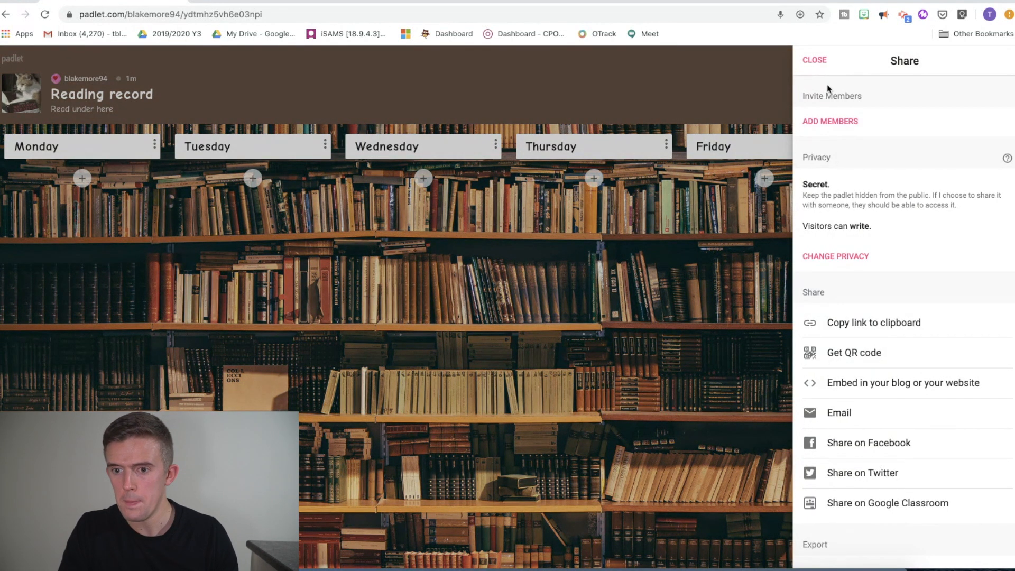
{"action": "mouse_move", "coordinate": [831, 175]}
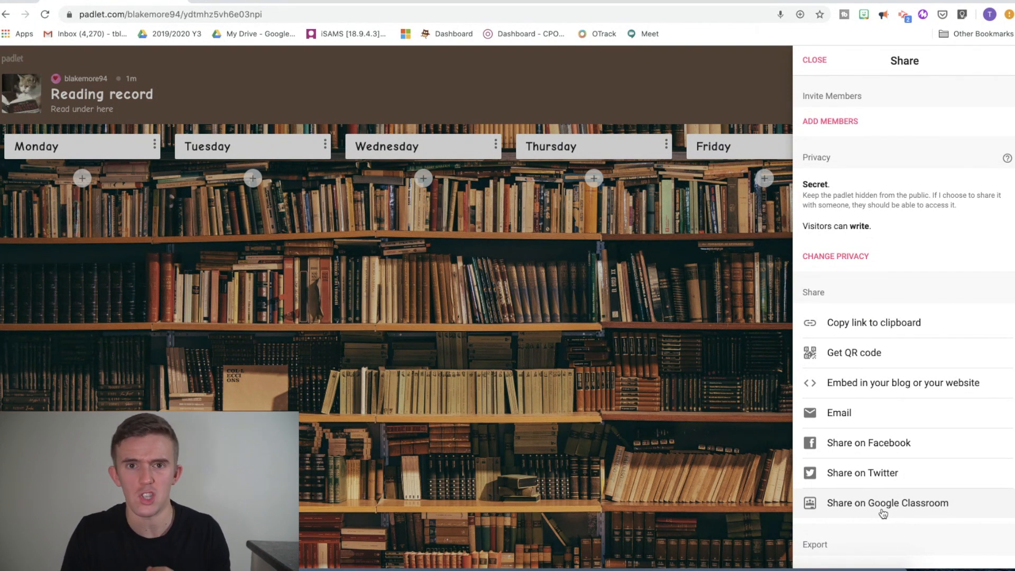
{"action": "mouse_move", "coordinate": [852, 374]}
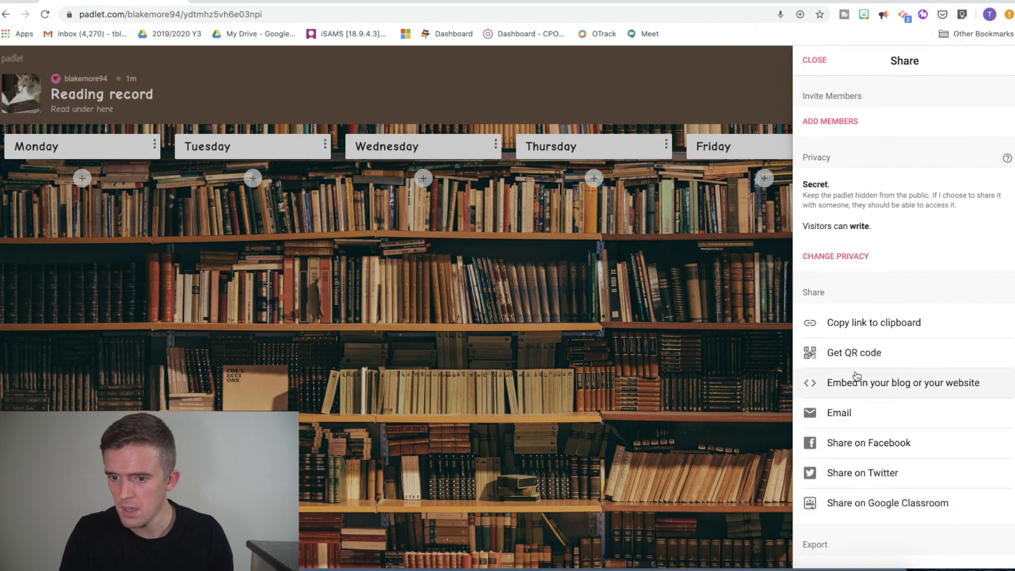
{"action": "left_click", "coordinate": [836, 256]}
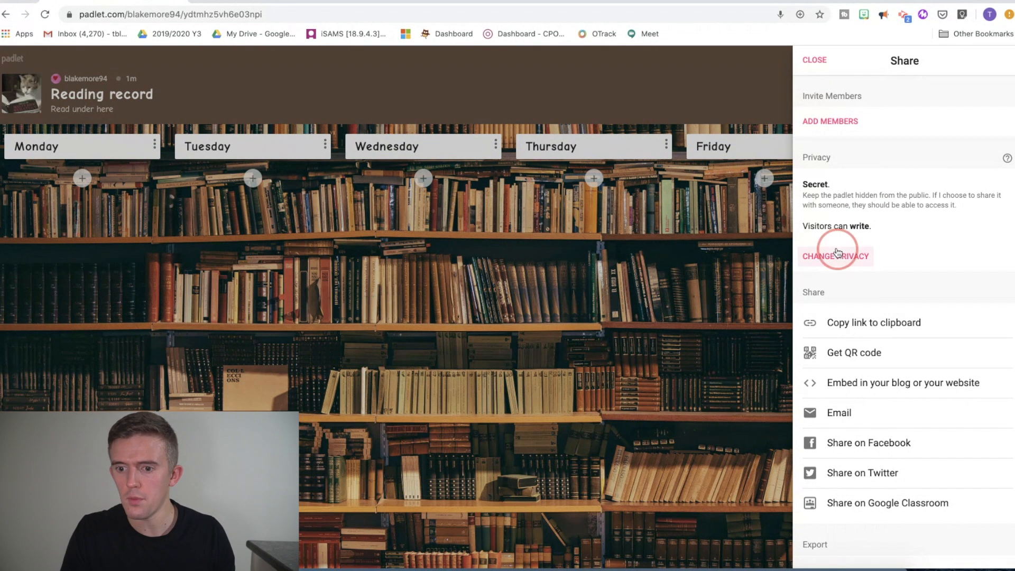
Review privacy options, keeping Secret and visitor permissions at Can write.
{"action": "left_click", "coordinate": [836, 256]}
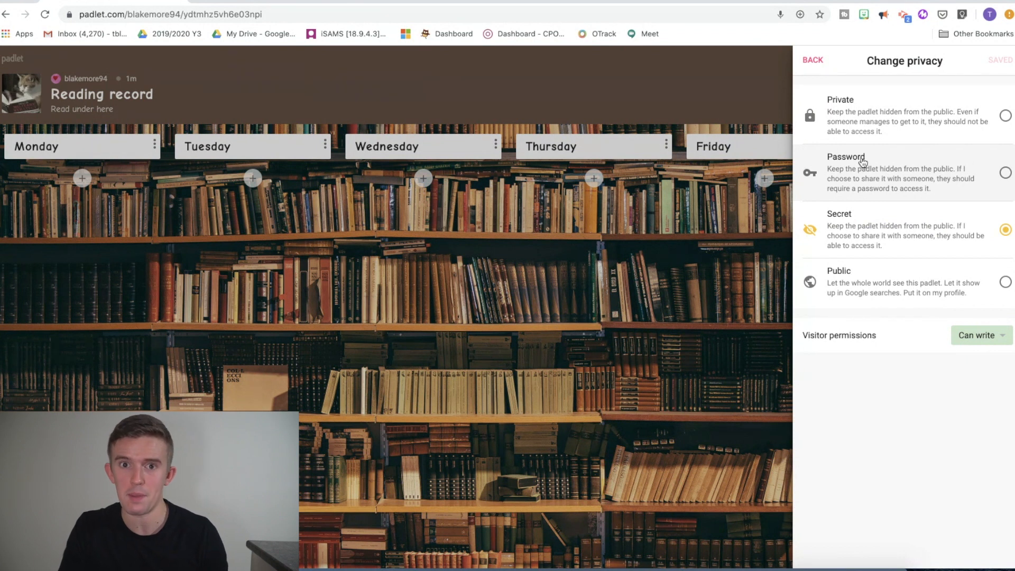
{"action": "mouse_move", "coordinate": [861, 280]}
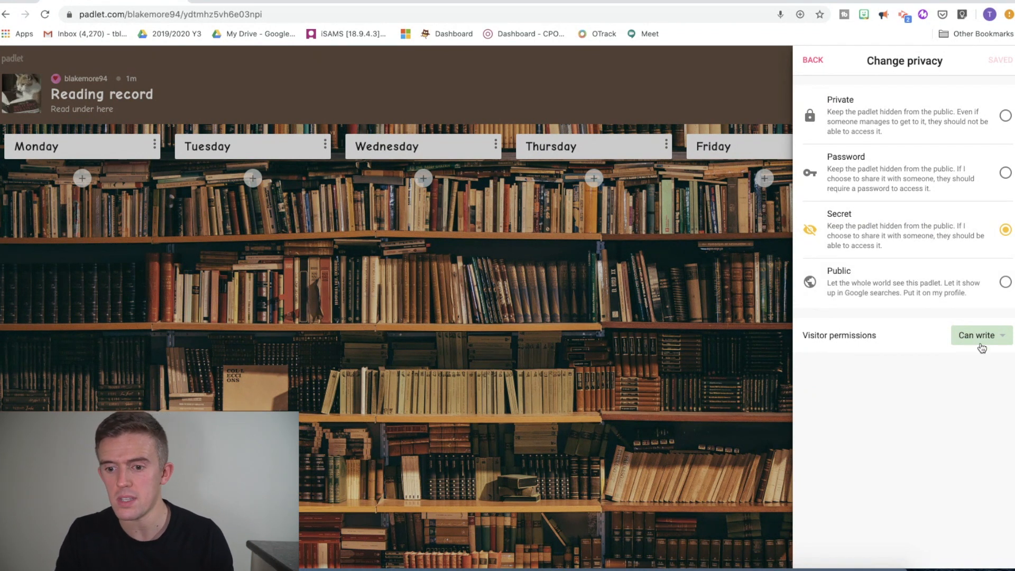
{"action": "left_click", "coordinate": [981, 335]}
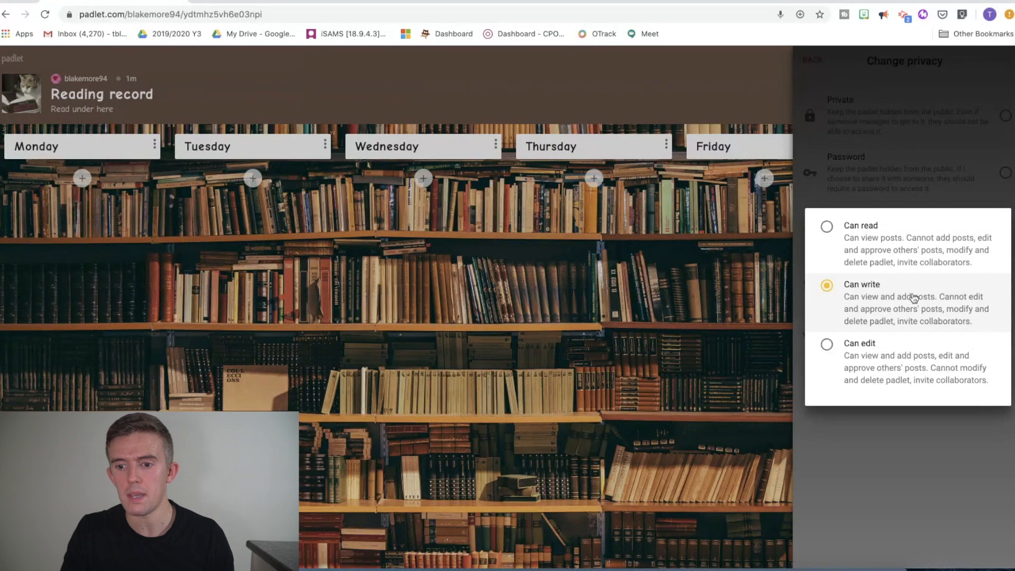
{"action": "mouse_move", "coordinate": [874, 309]}
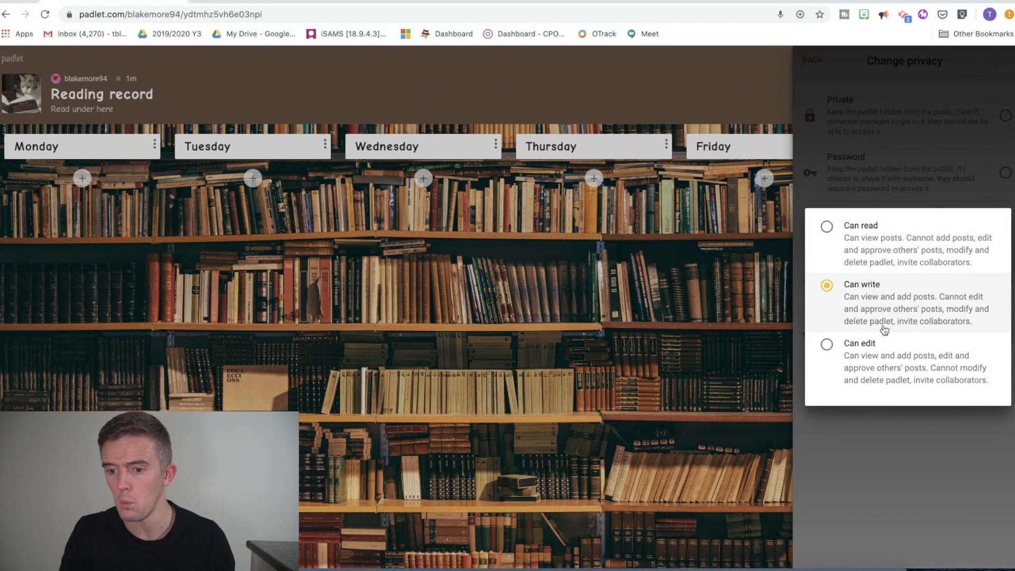
{"action": "mouse_move", "coordinate": [867, 356]}
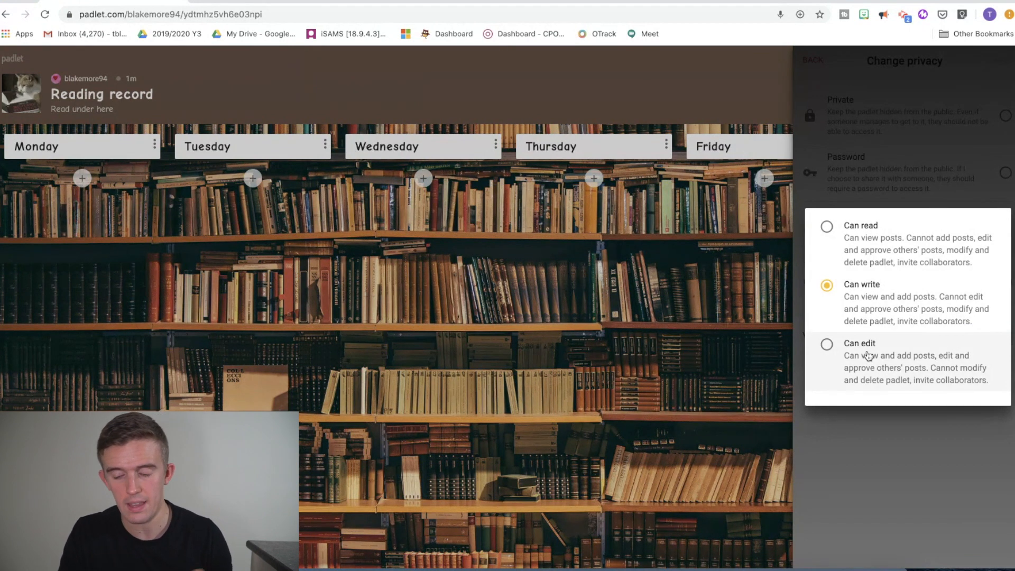
{"action": "left_click", "coordinate": [827, 344]}
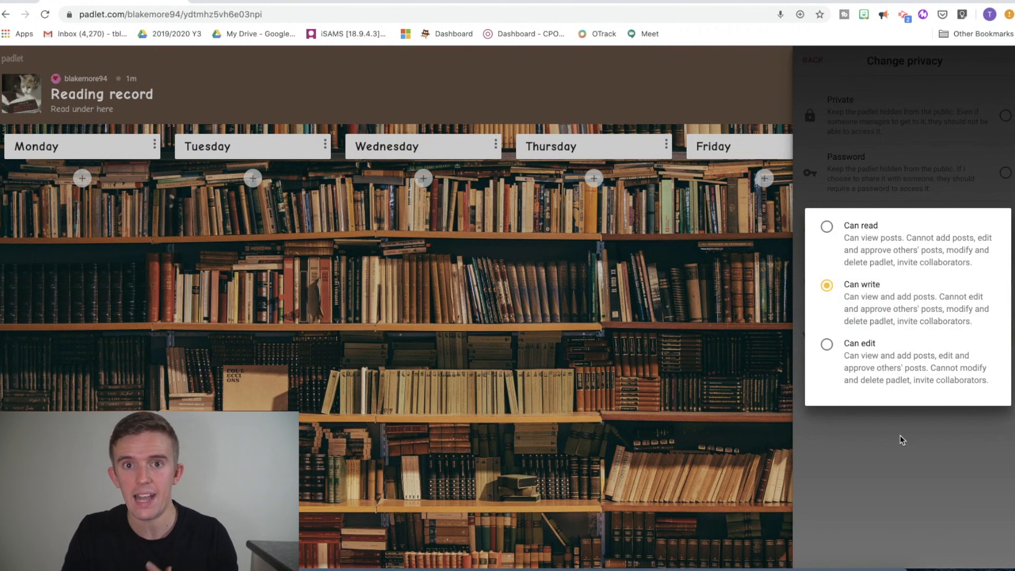
{"action": "mouse_move", "coordinate": [895, 436]}
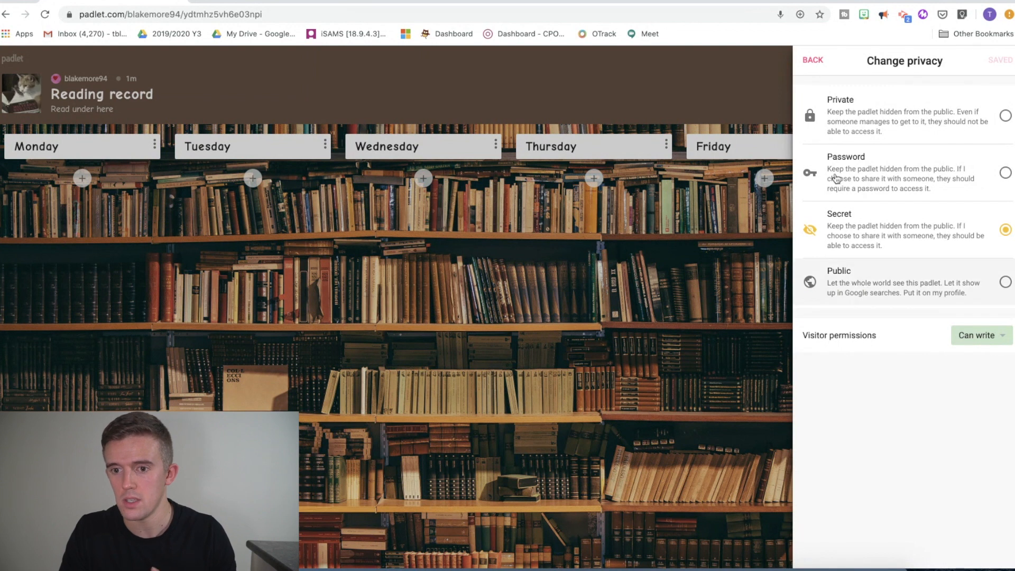
Copy the board's share link to the clipboard and close the sharing options.
{"action": "left_click", "coordinate": [813, 59]}
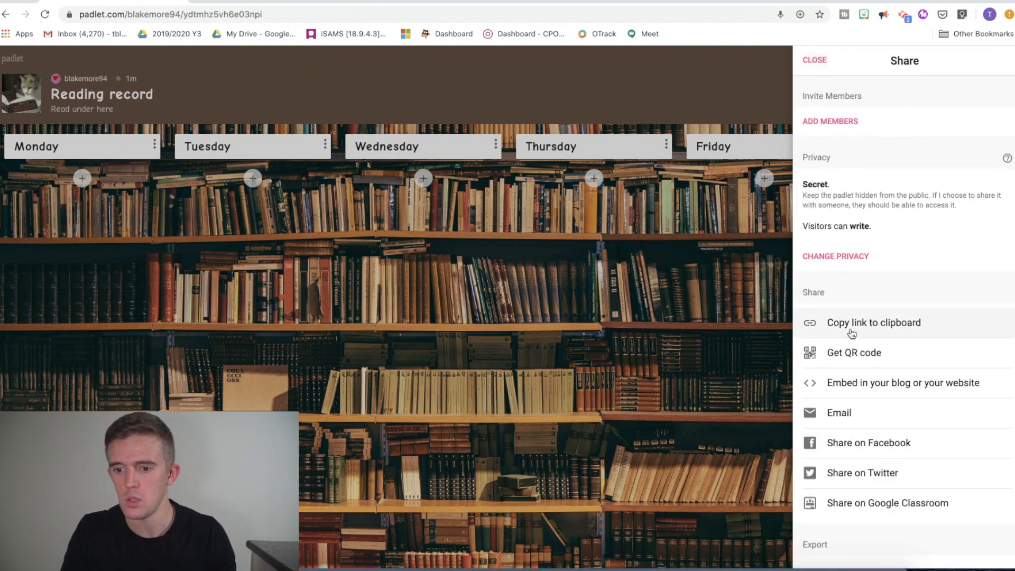
{"action": "left_click", "coordinate": [874, 322]}
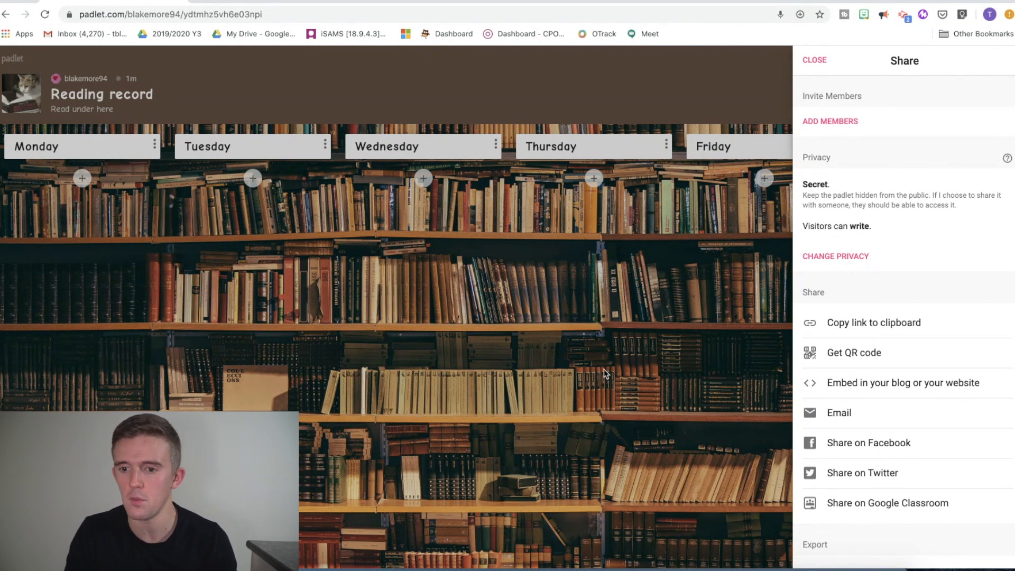
{"action": "left_click", "coordinate": [814, 59]}
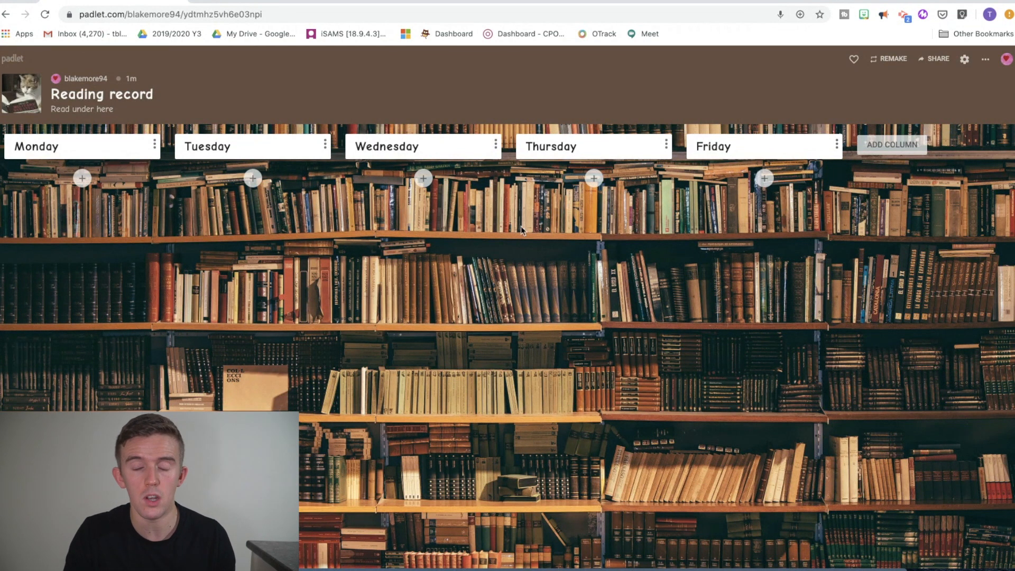
{"action": "mouse_move", "coordinate": [511, 238]}
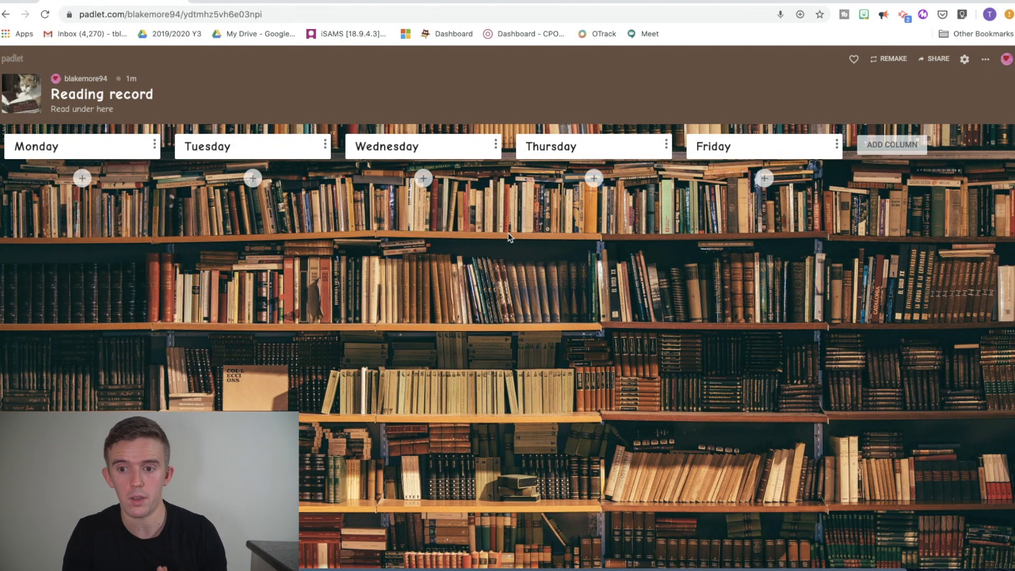
{"action": "mouse_move", "coordinate": [889, 61]}
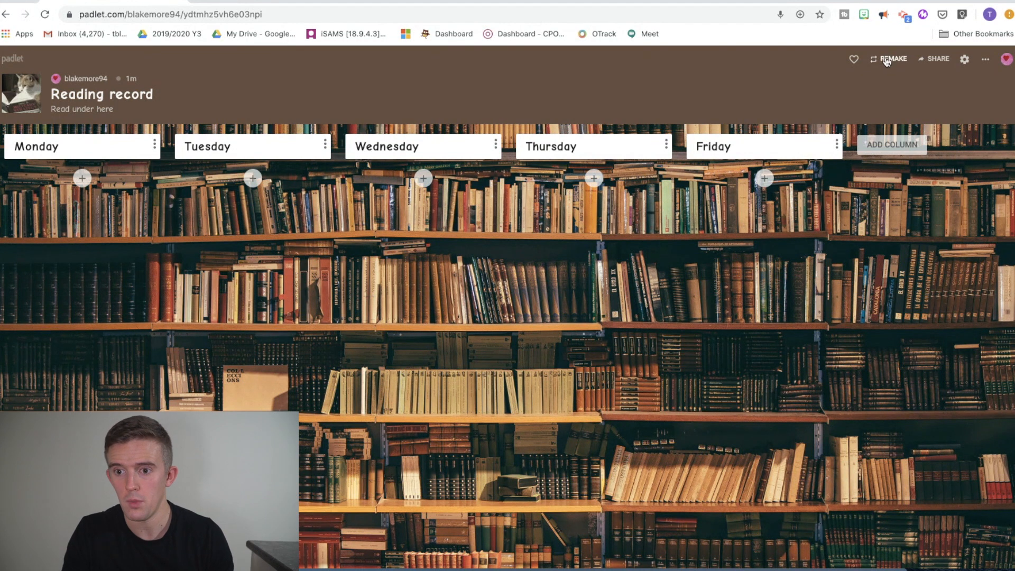
{"action": "mouse_move", "coordinate": [890, 61]}
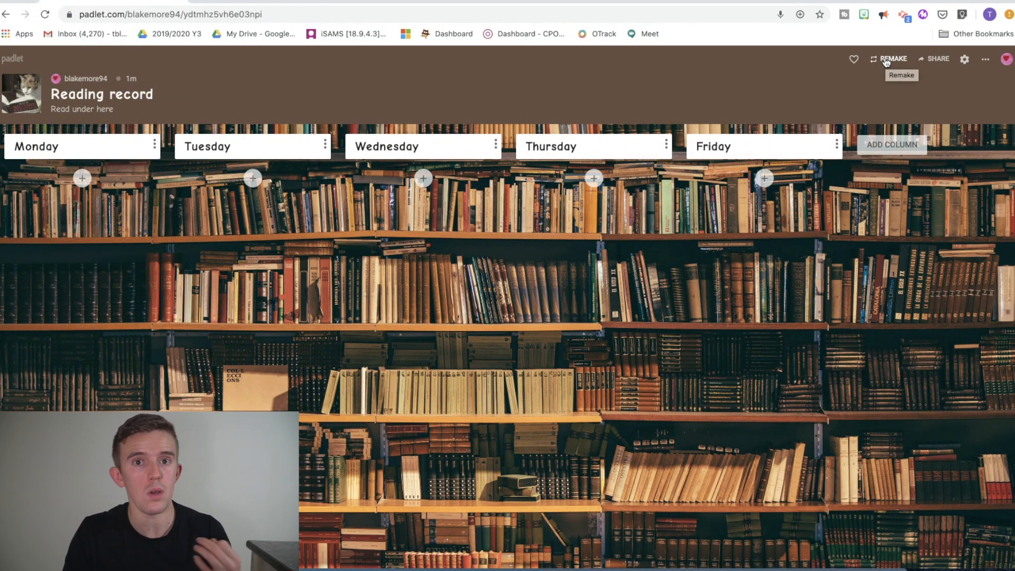
{"action": "left_click", "coordinate": [894, 60]}
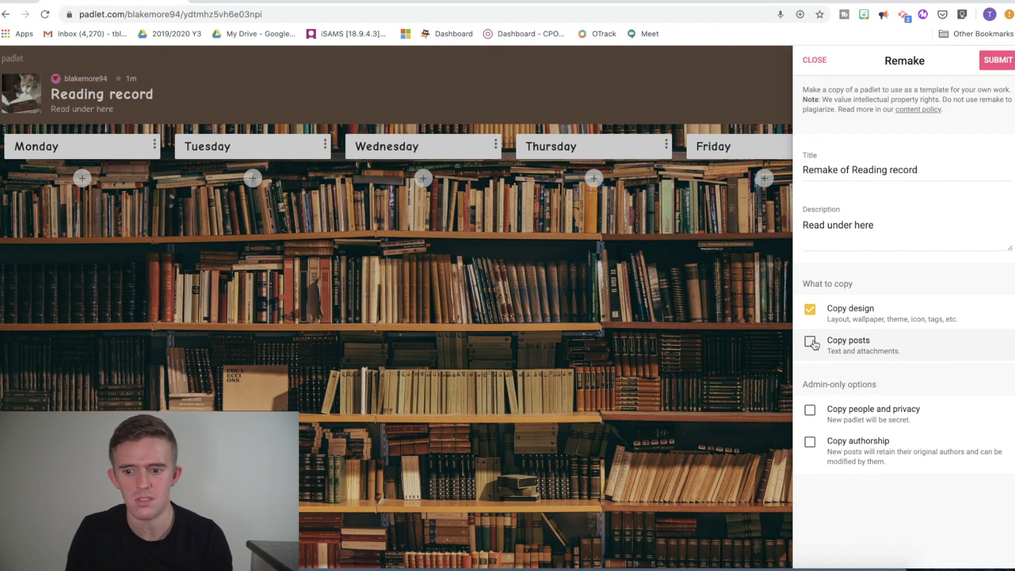
{"action": "left_click", "coordinate": [810, 342]}
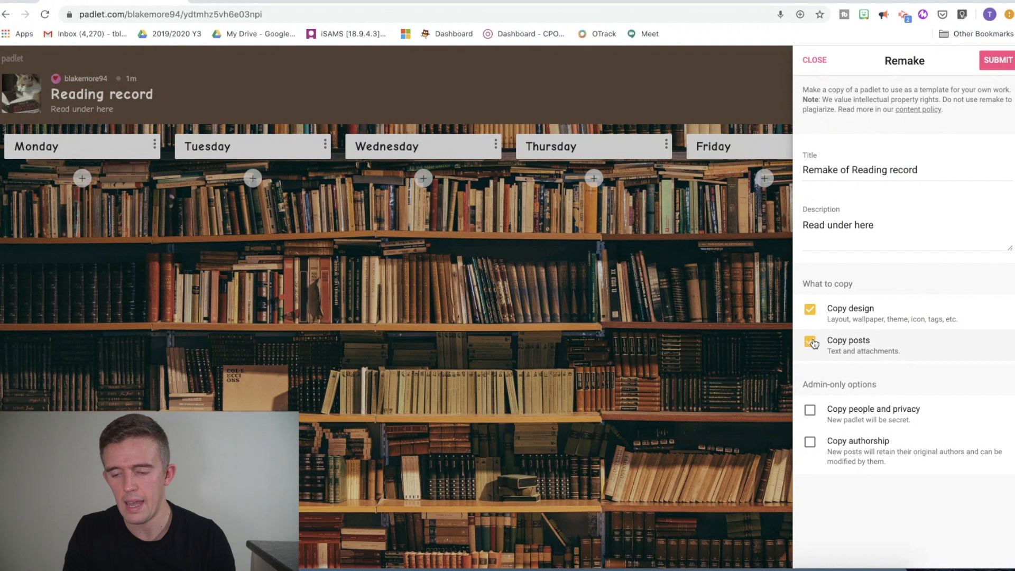
{"action": "left_click", "coordinate": [811, 341]}
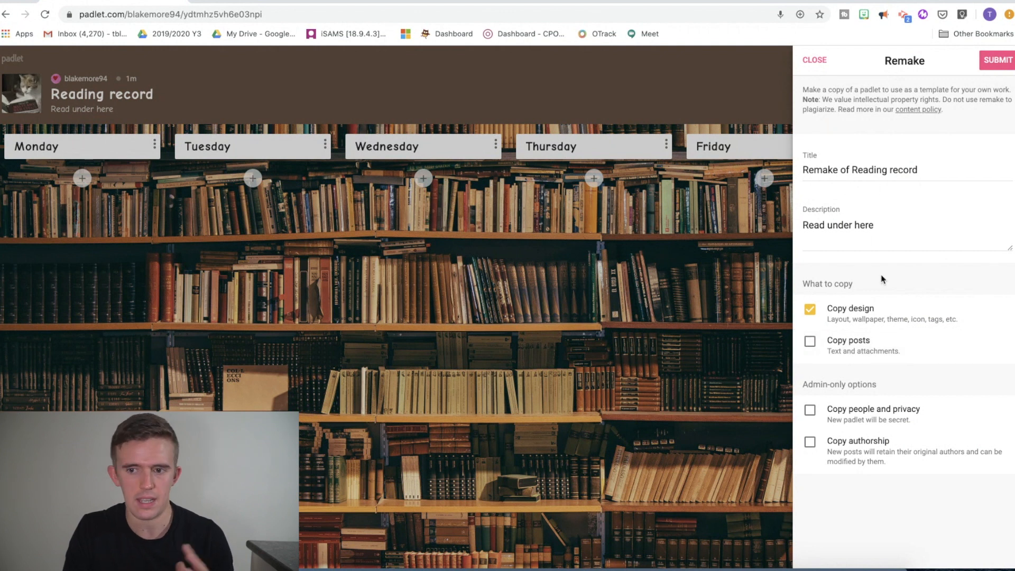
{"action": "mouse_move", "coordinate": [811, 64]}
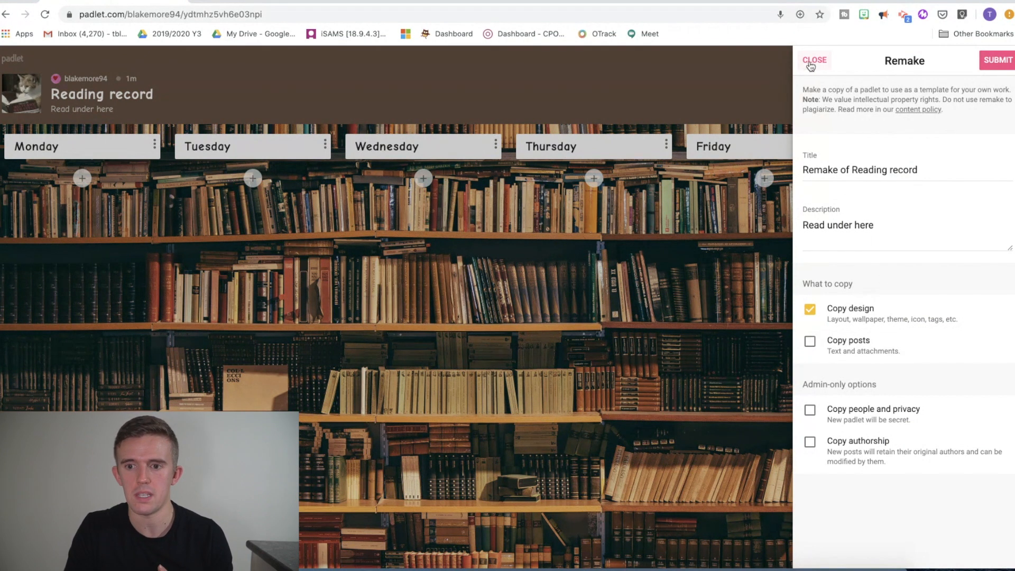
{"action": "left_click", "coordinate": [815, 59]}
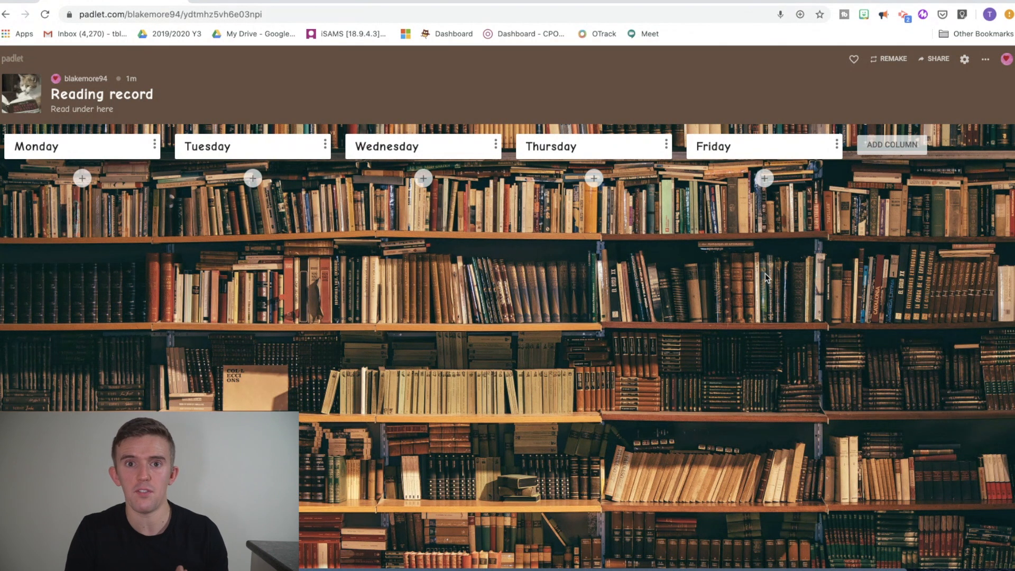